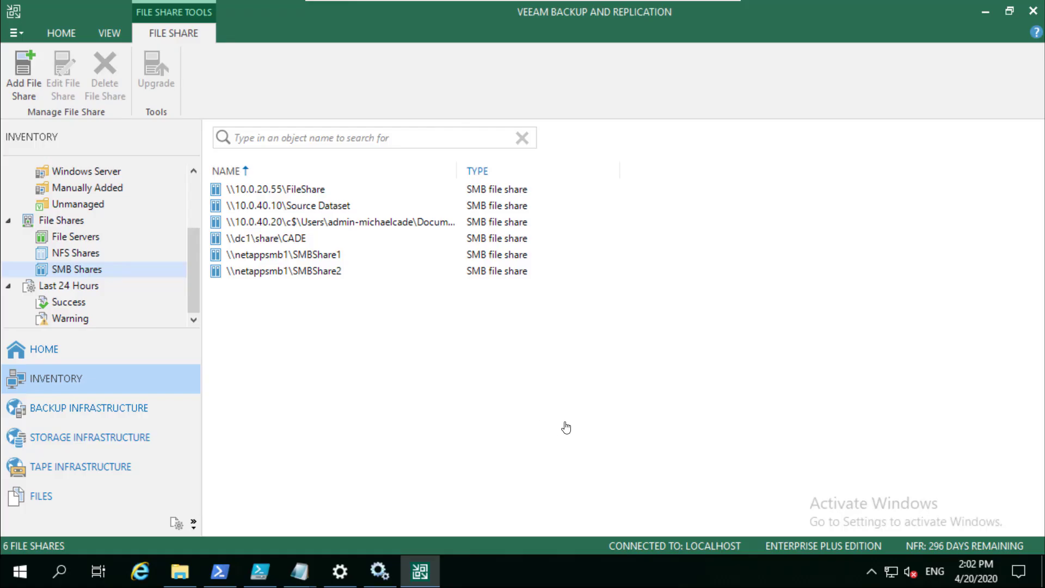
mouse_move(562, 427)
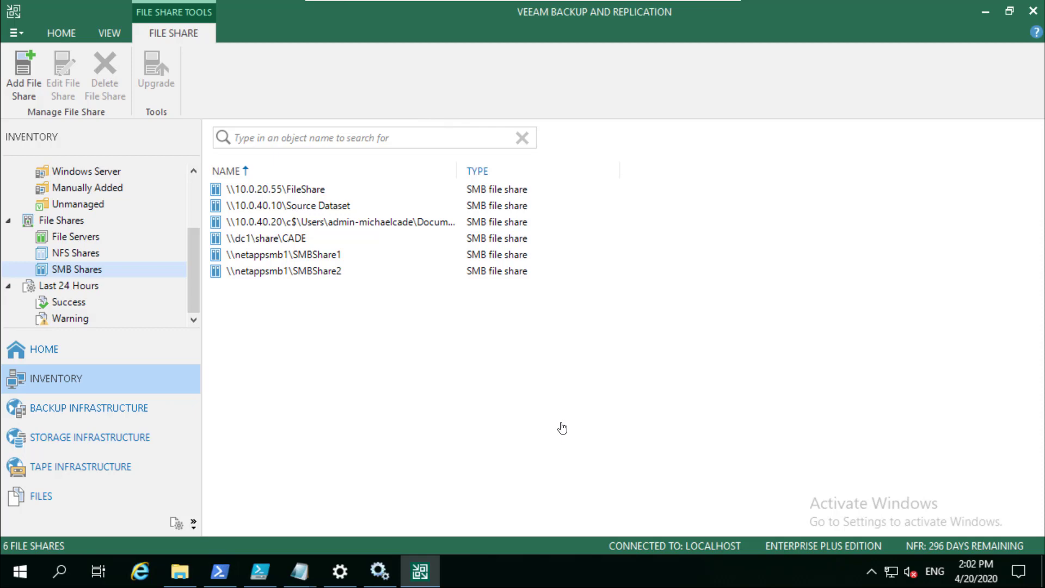
mouse_move(547, 409)
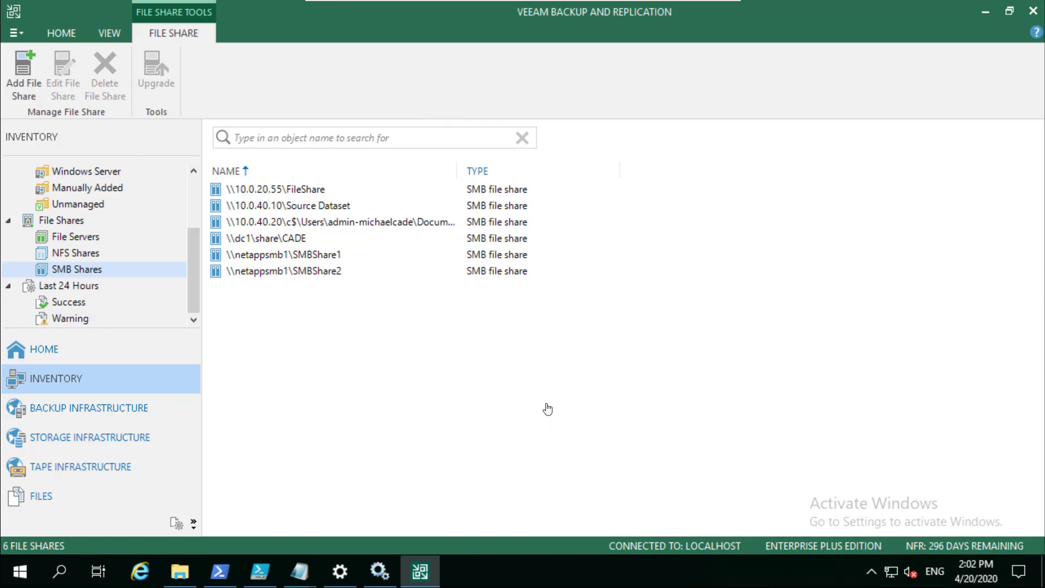
mouse_move(410, 343)
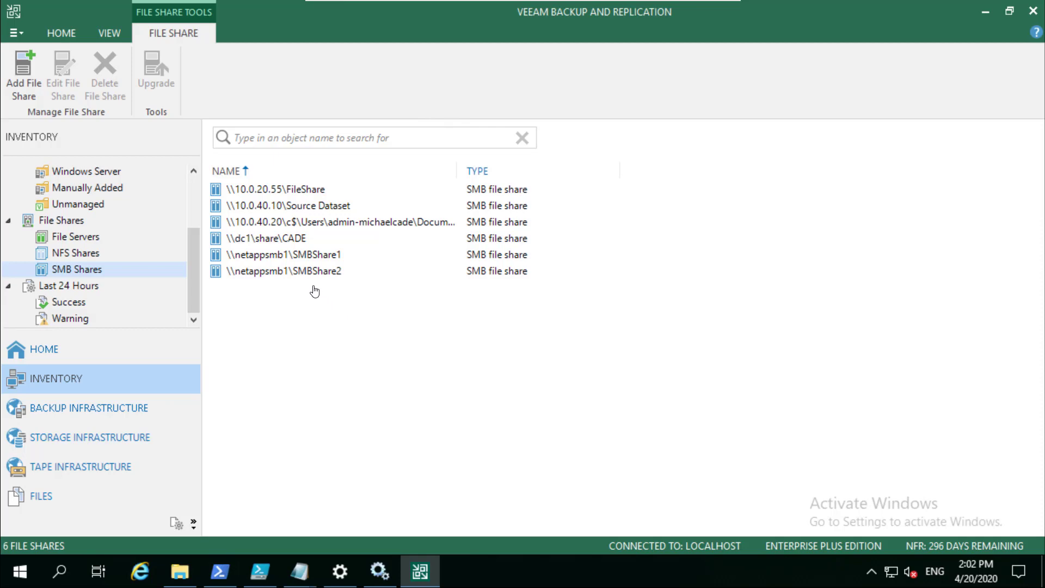
Review SMBShare1's file share settings and its advanced snapshot integration options
left_click(283, 255)
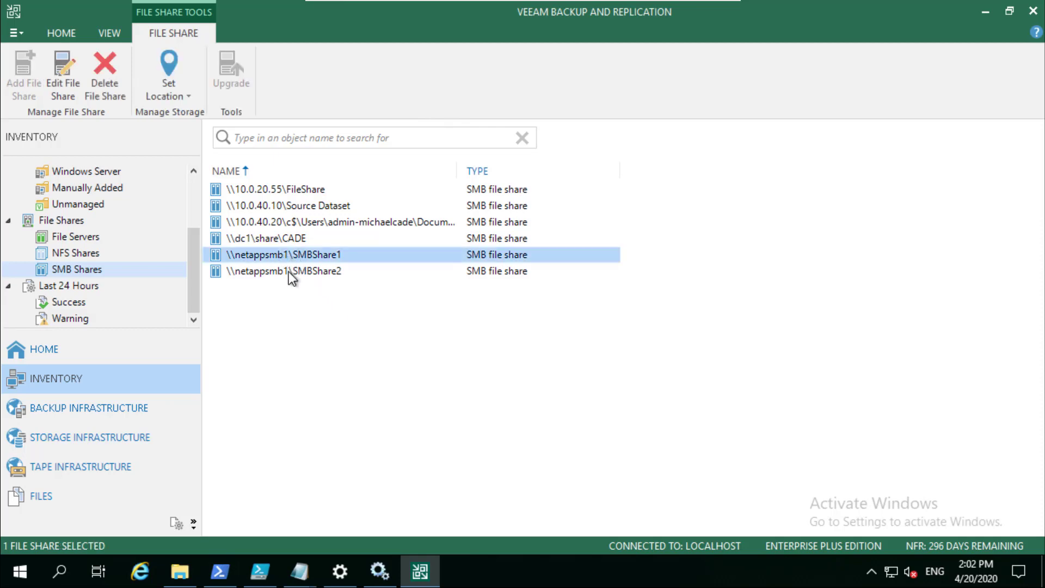
left_click(283, 271)
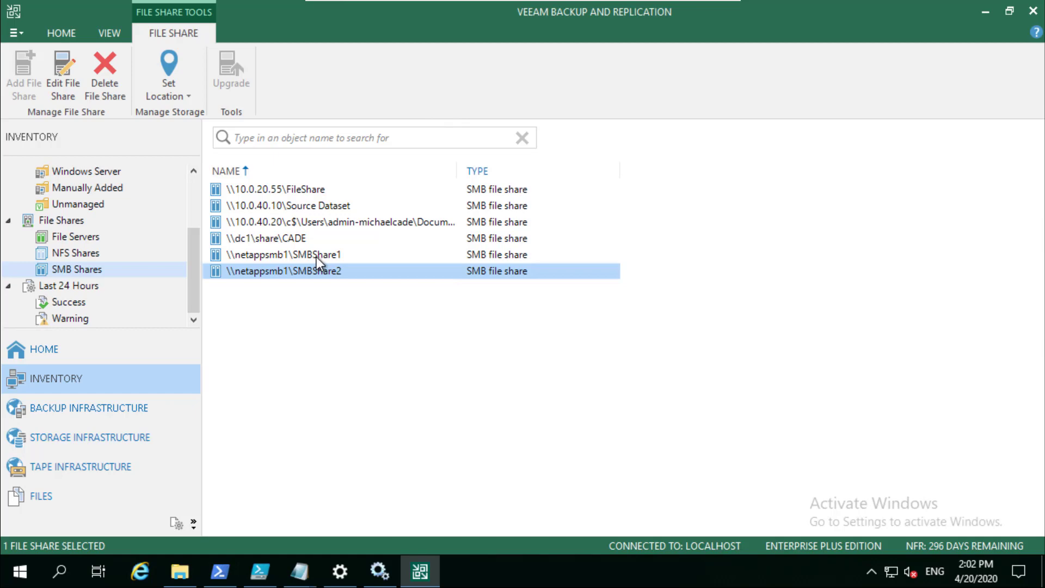
left_click(283, 254)
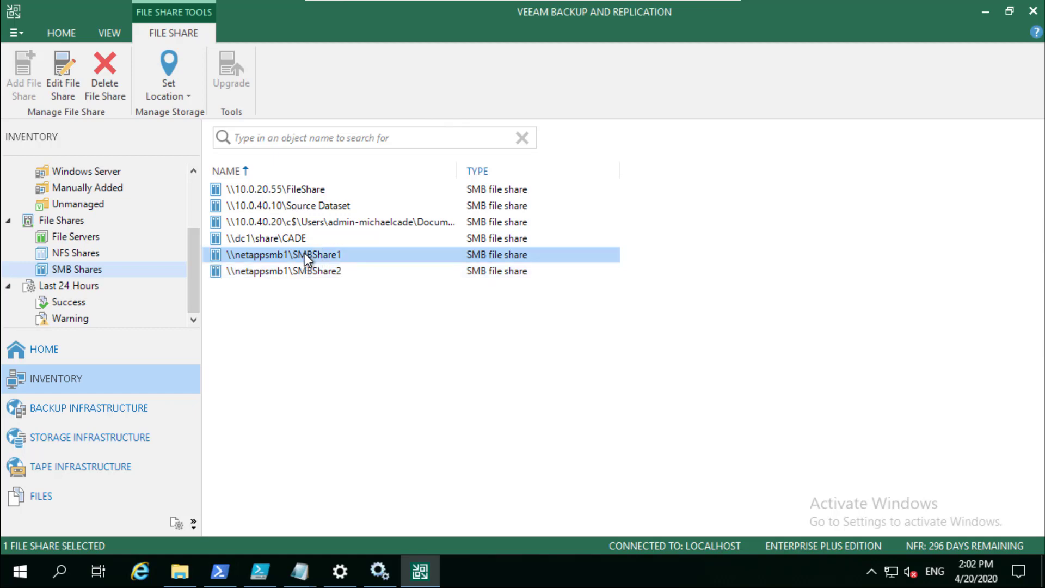
left_click(63, 74)
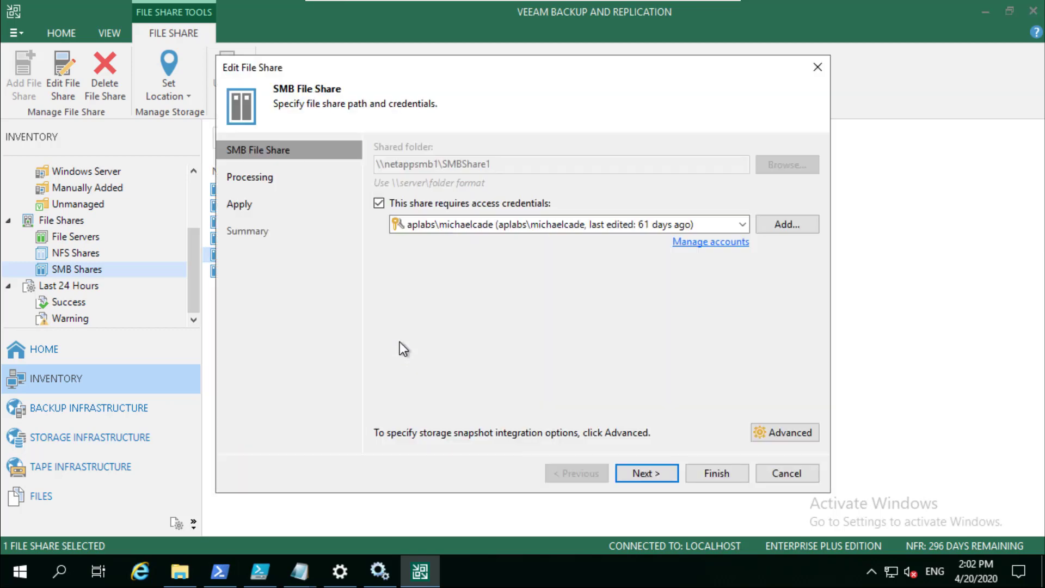
left_click(785, 431)
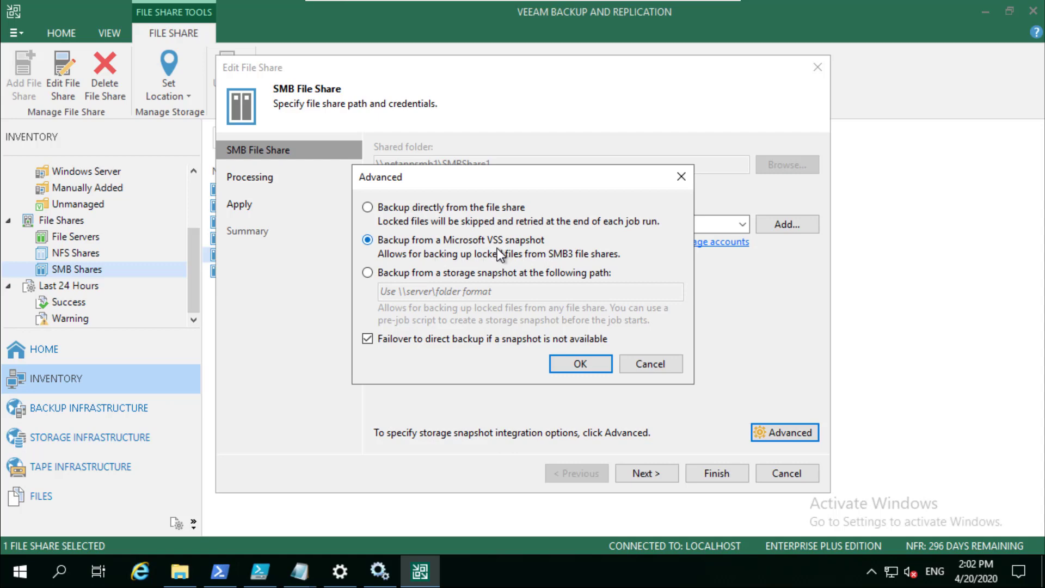
mouse_move(508, 255)
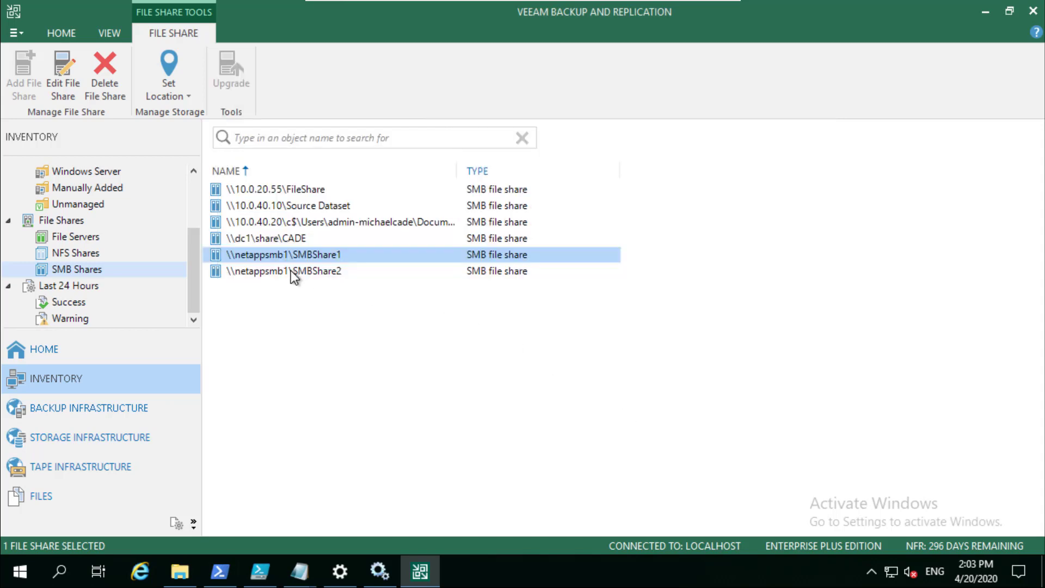
Open SMBShare2's properties and check its ~snapshot\VeeamNASBackup storage snapshot path
right_click(284, 270)
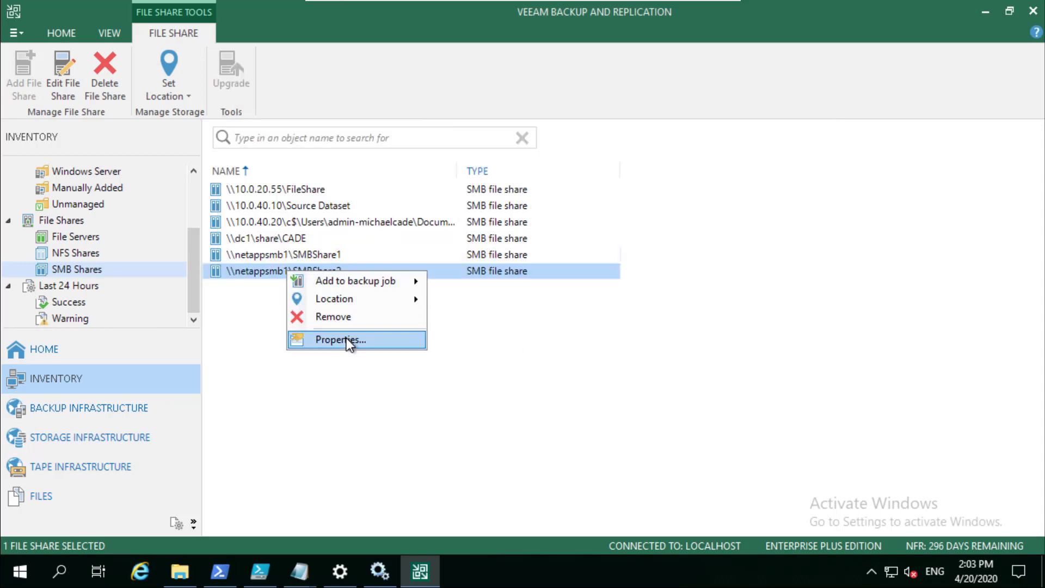
left_click(340, 339)
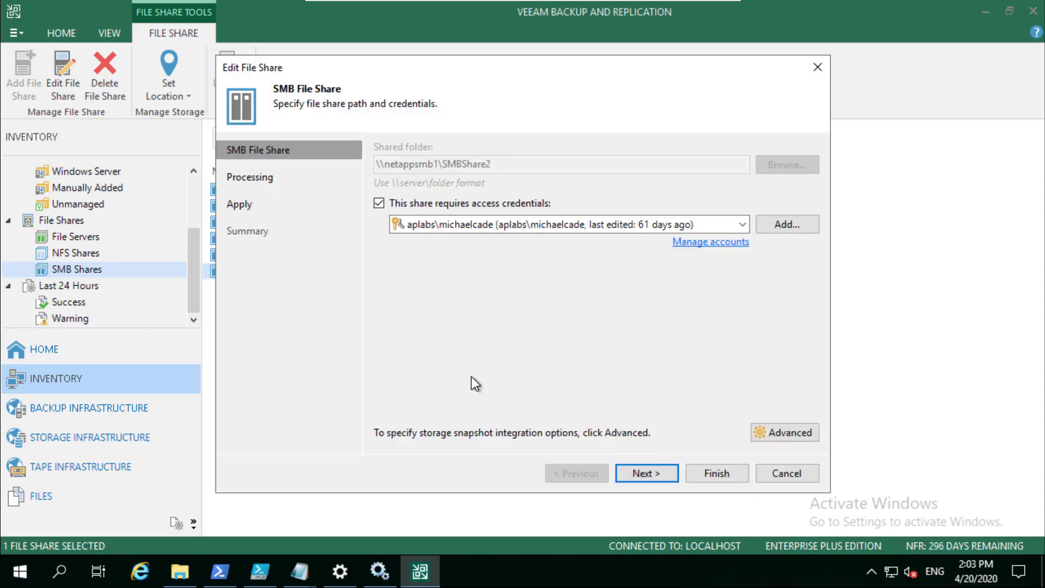
left_click(784, 432)
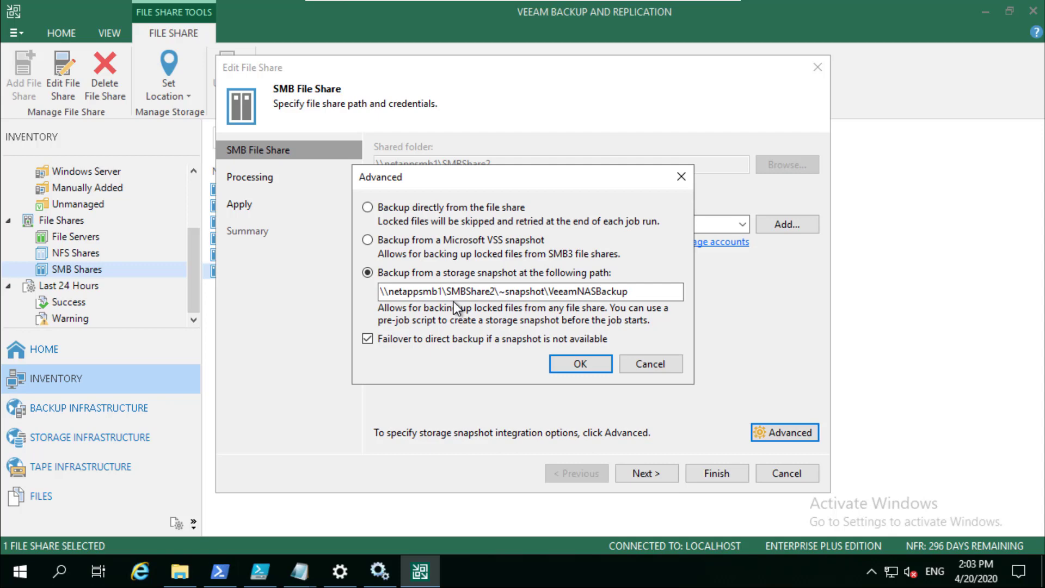
mouse_move(360, 315)
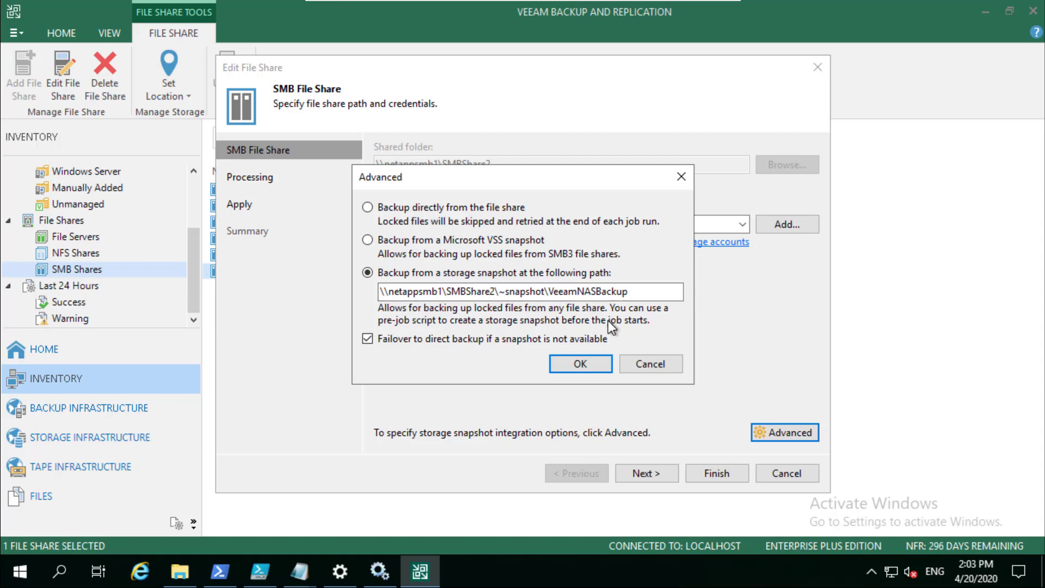
left_click(578, 364)
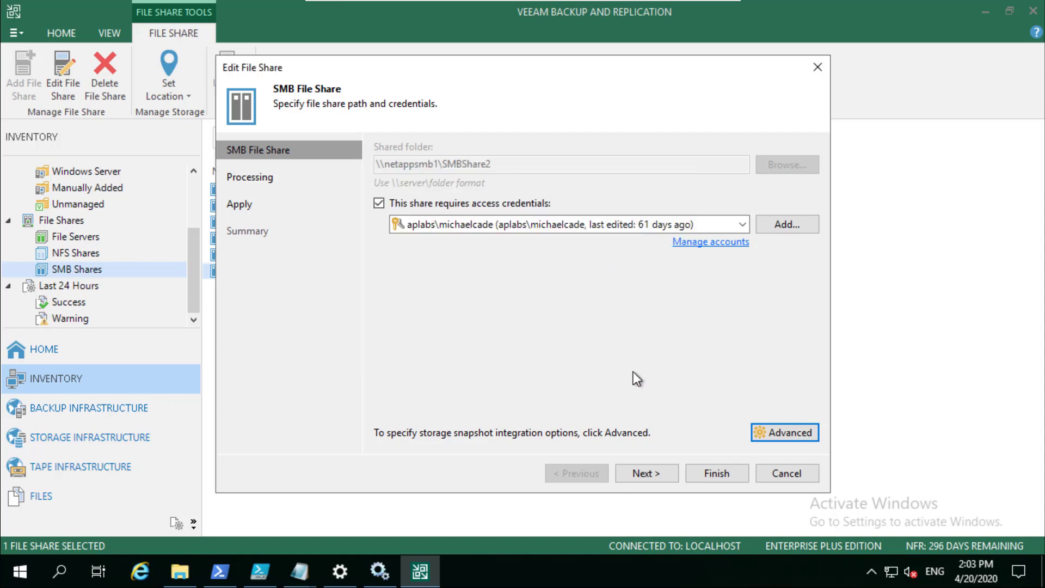
Close SMBShare2's settings and open its ~snapshot folder on netappsmb1 in File Explorer
left_click(785, 473)
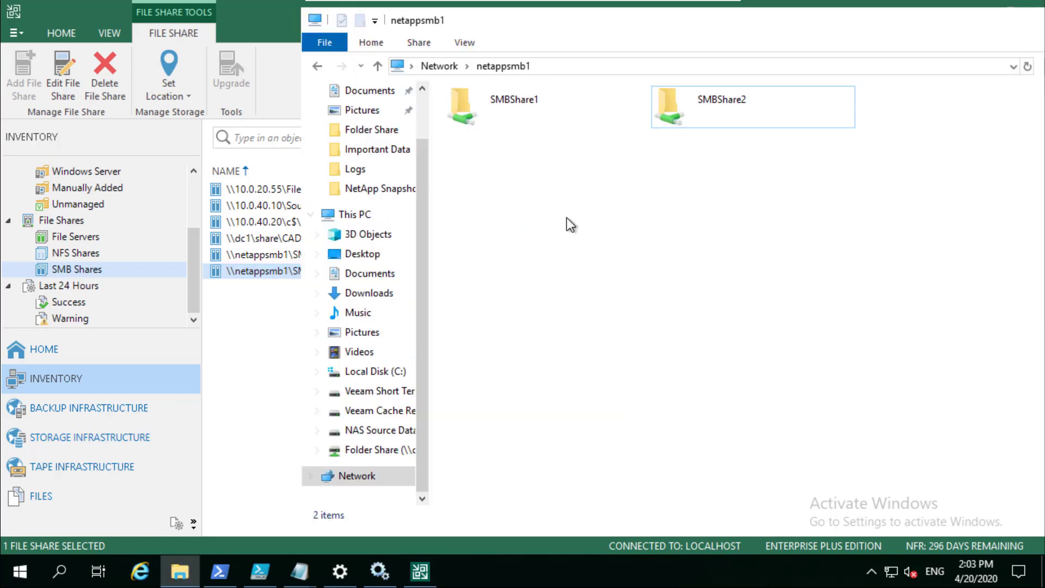
mouse_move(585, 194)
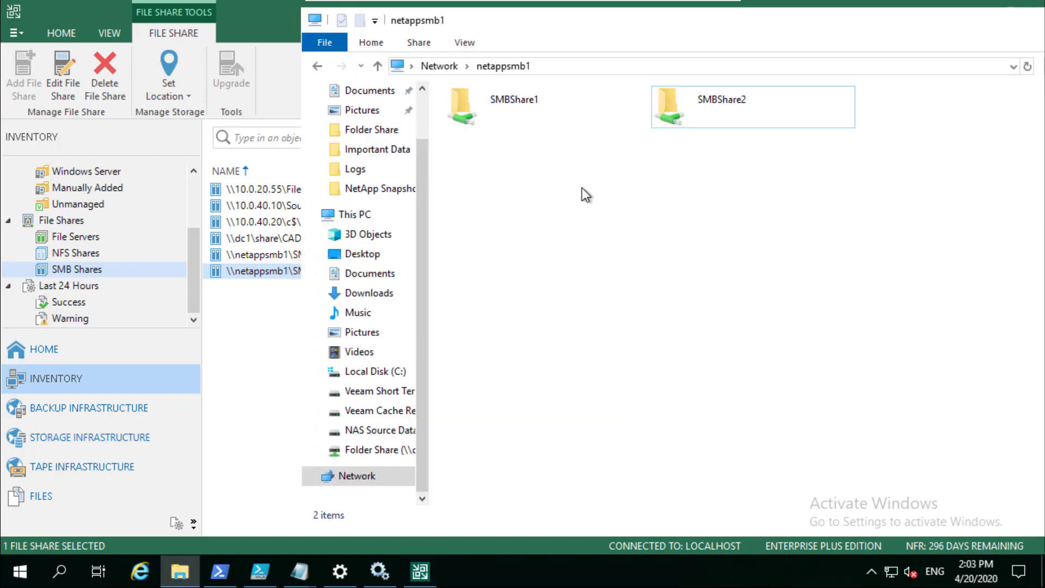
left_click(514, 106)
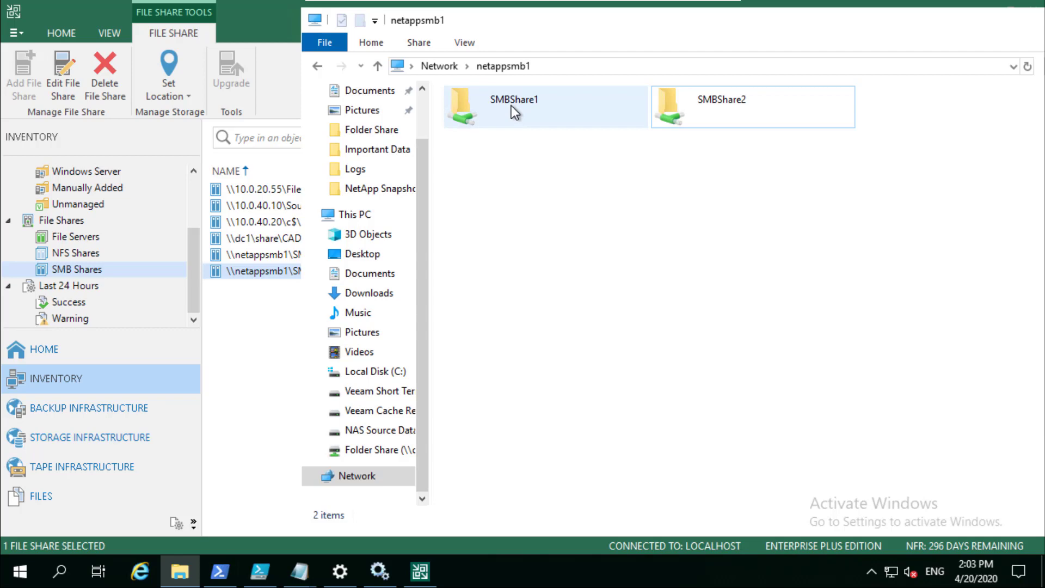
double_click(514, 107)
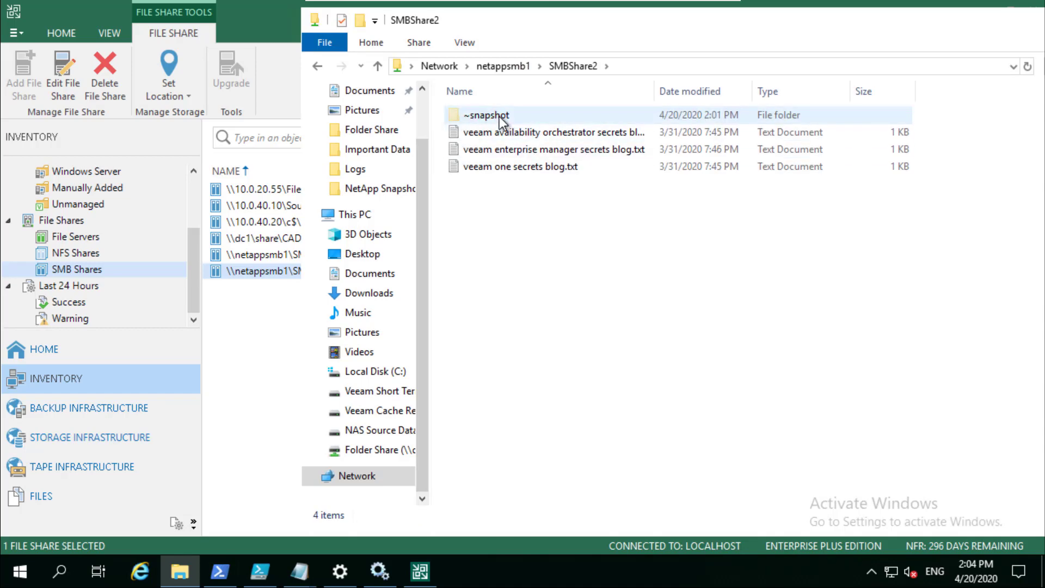
double_click(486, 115)
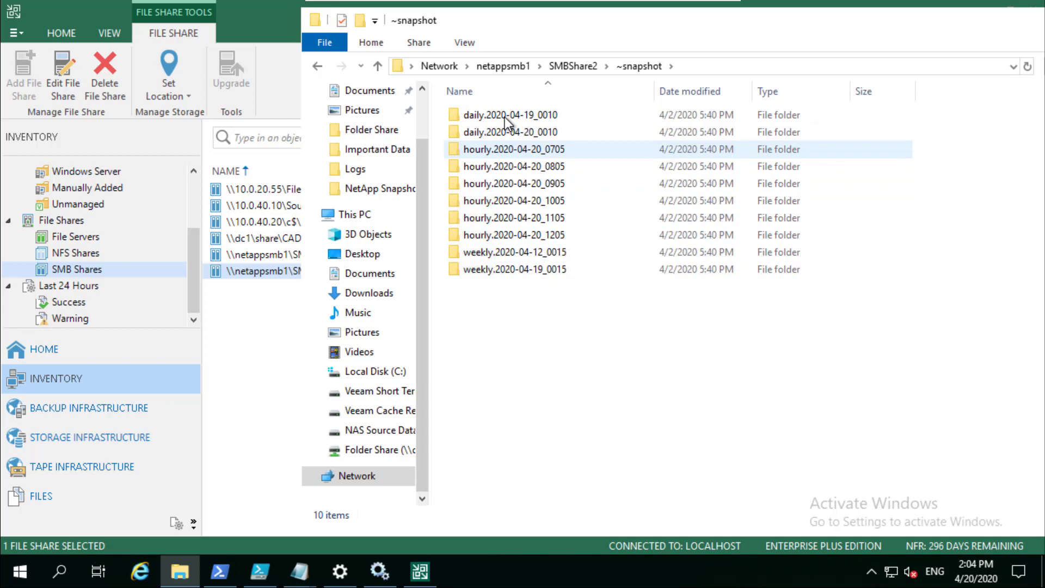
Browse the daily, hourly and weekly snapshot folders, then return to Veeam
left_click(513, 252)
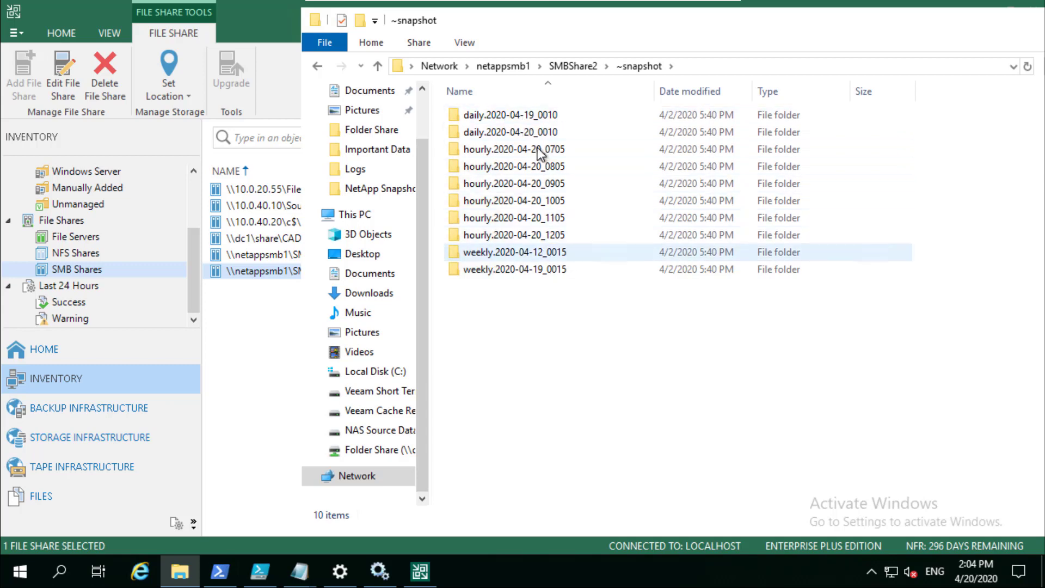
left_click(509, 115)
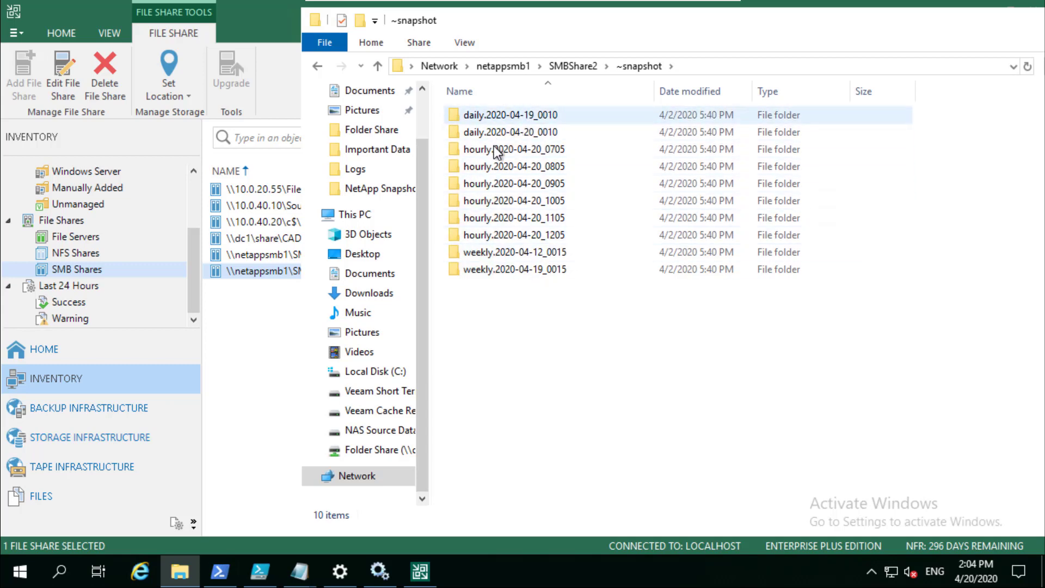
left_click(513, 234)
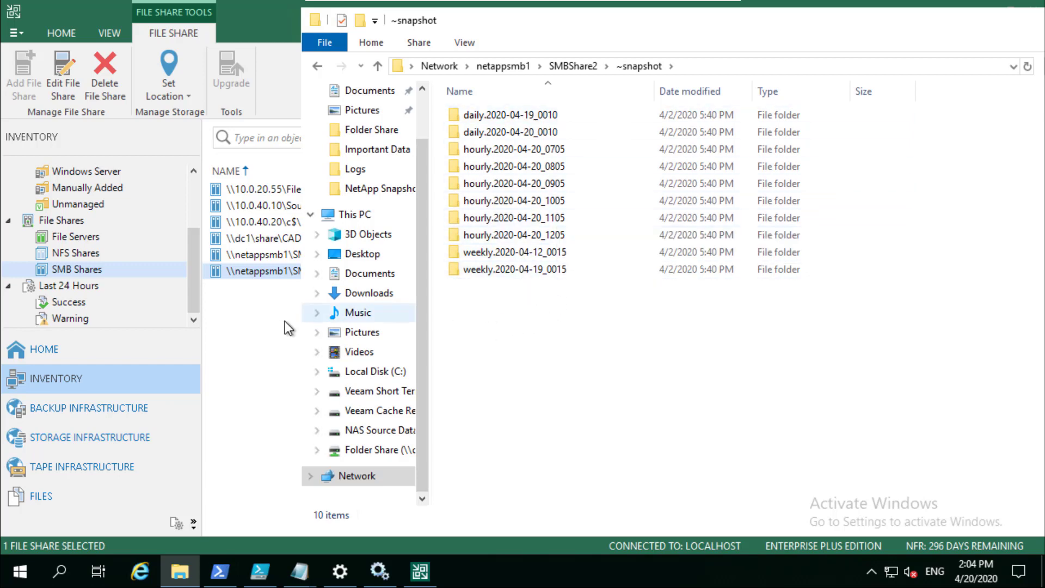
left_click(419, 572)
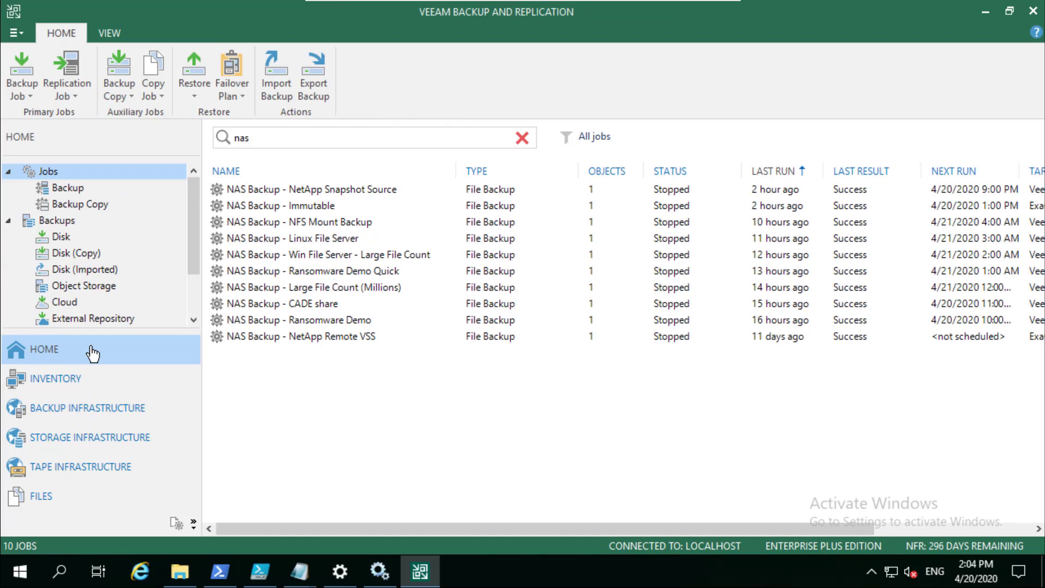
Check the NetApp Snapshot Source job's pre-job script in Advanced Settings, then cancel
left_click(309, 189)
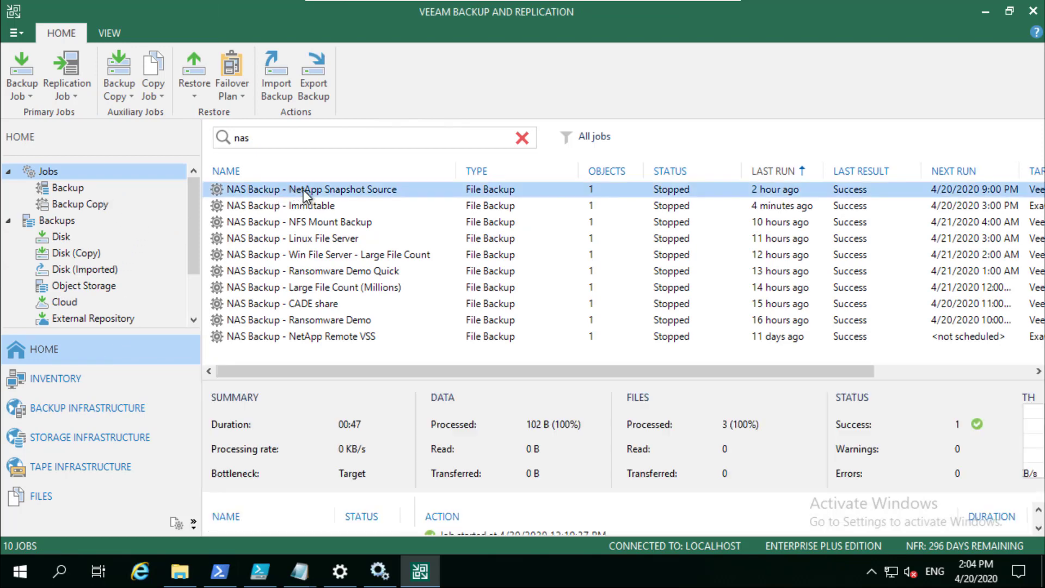
left_click(309, 190)
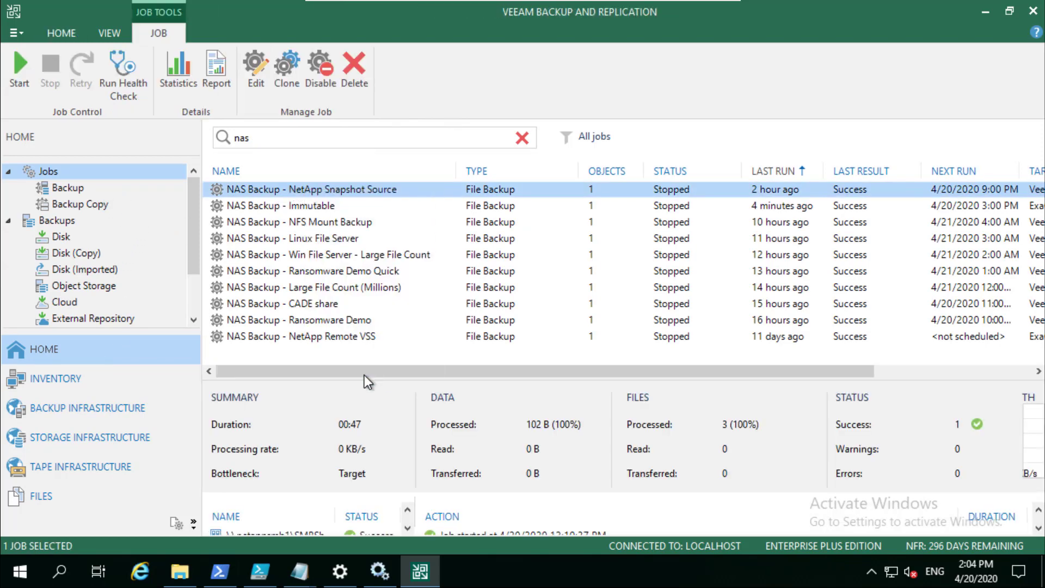
left_click(256, 70)
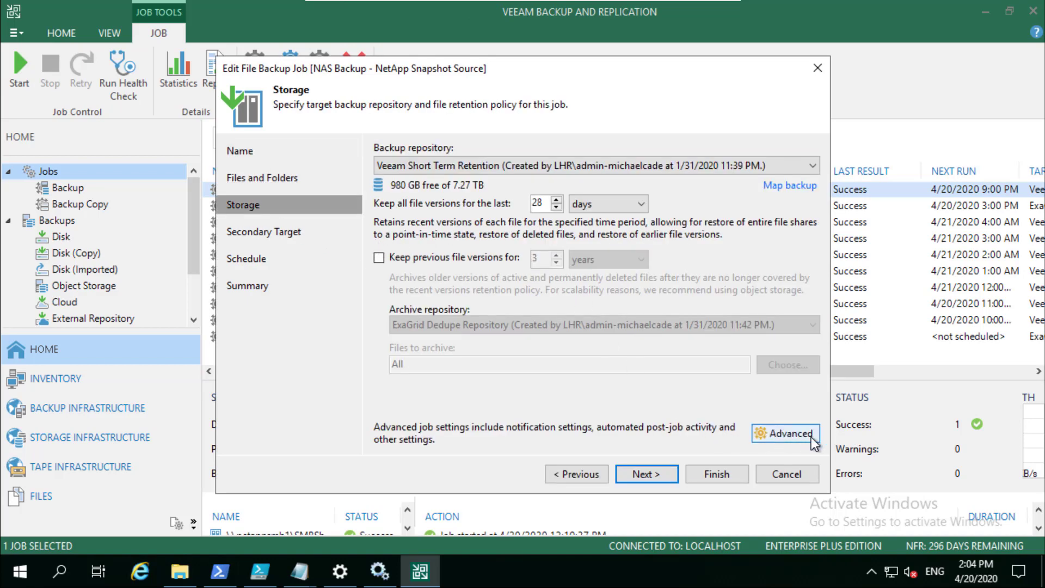
left_click(786, 433)
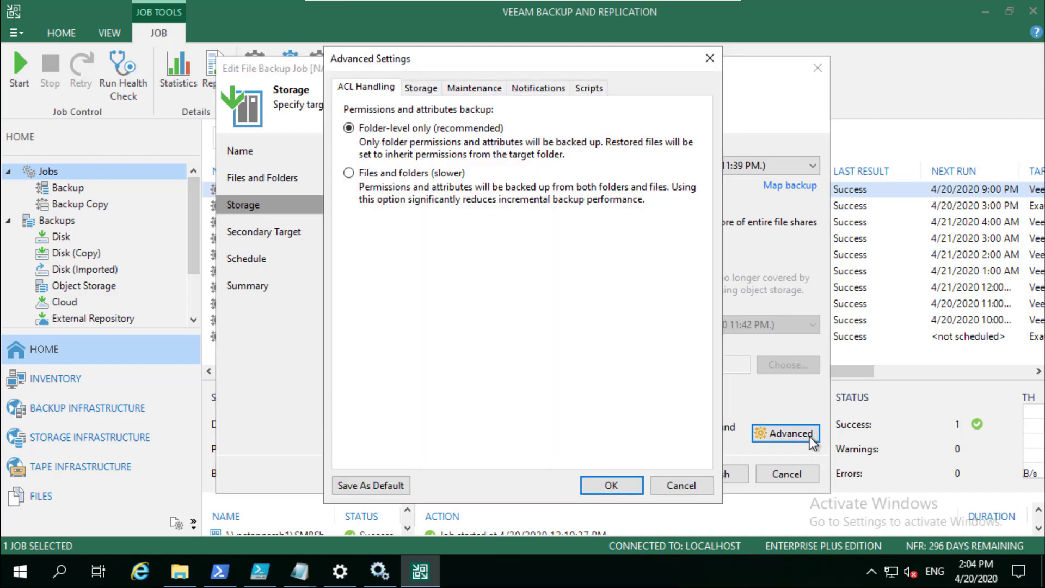
mouse_move(602, 106)
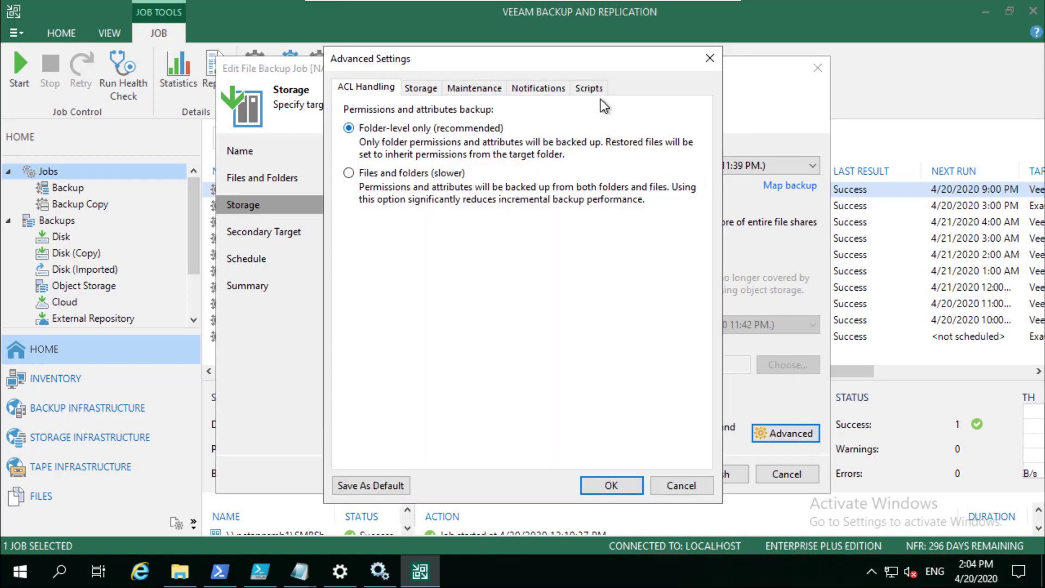
left_click(588, 87)
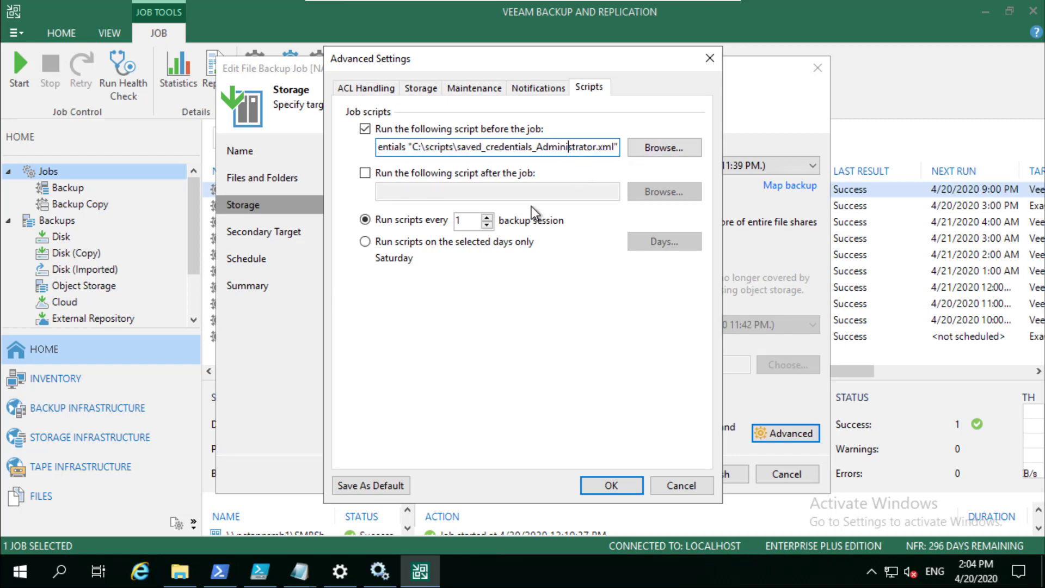
mouse_move(606, 334)
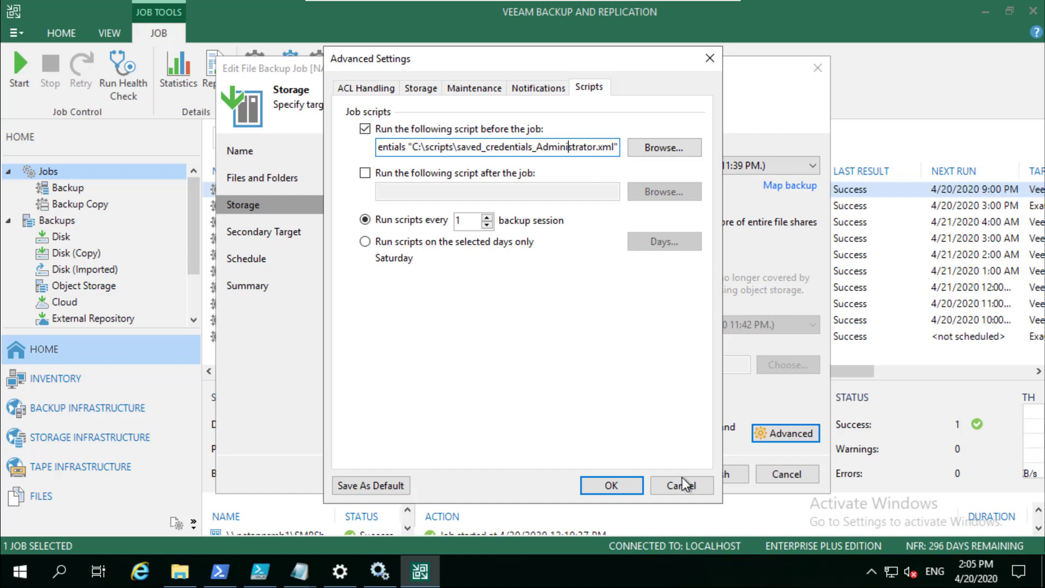
left_click(681, 476)
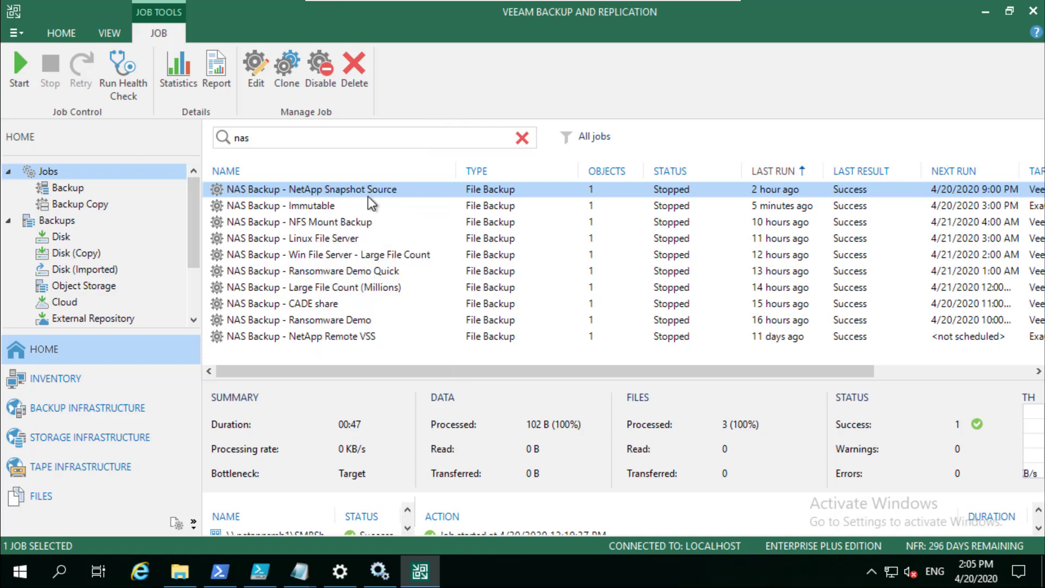
Start the NetApp Snapshot Source job and refresh ~snapshot to inspect the new VeeamNASBackup folder
left_click(19, 70)
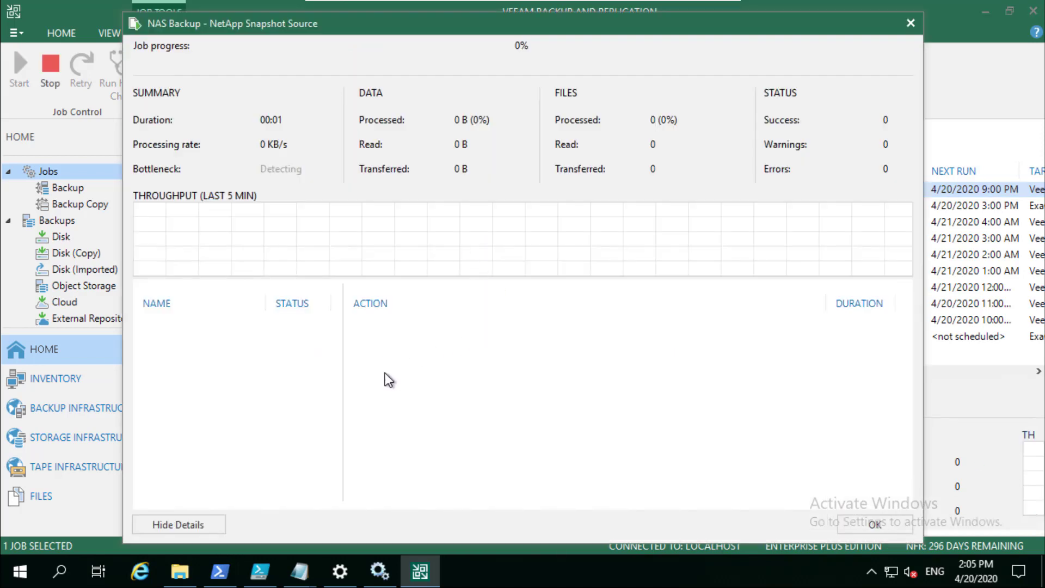
mouse_move(297, 329)
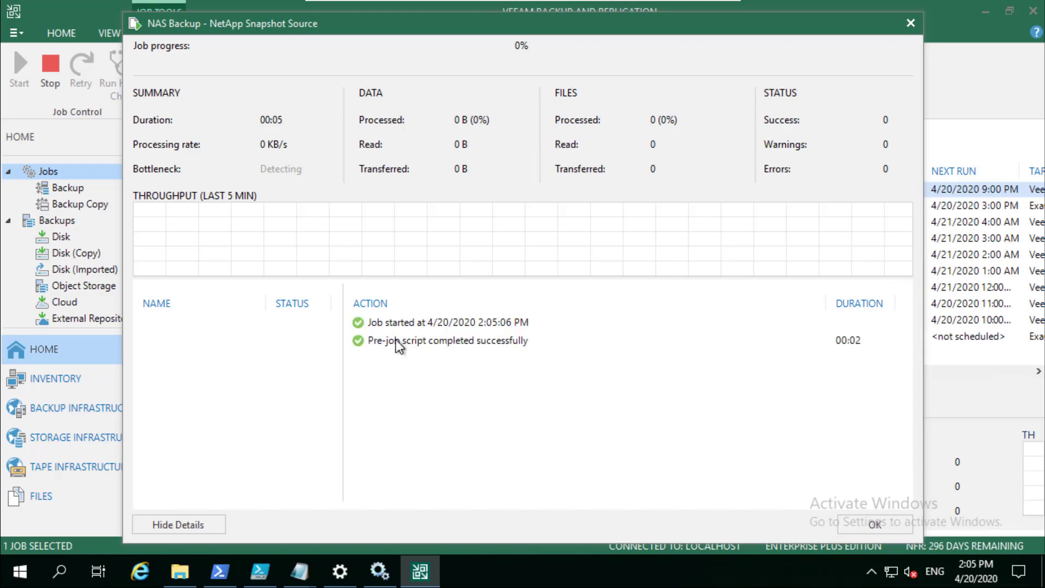
mouse_move(496, 385)
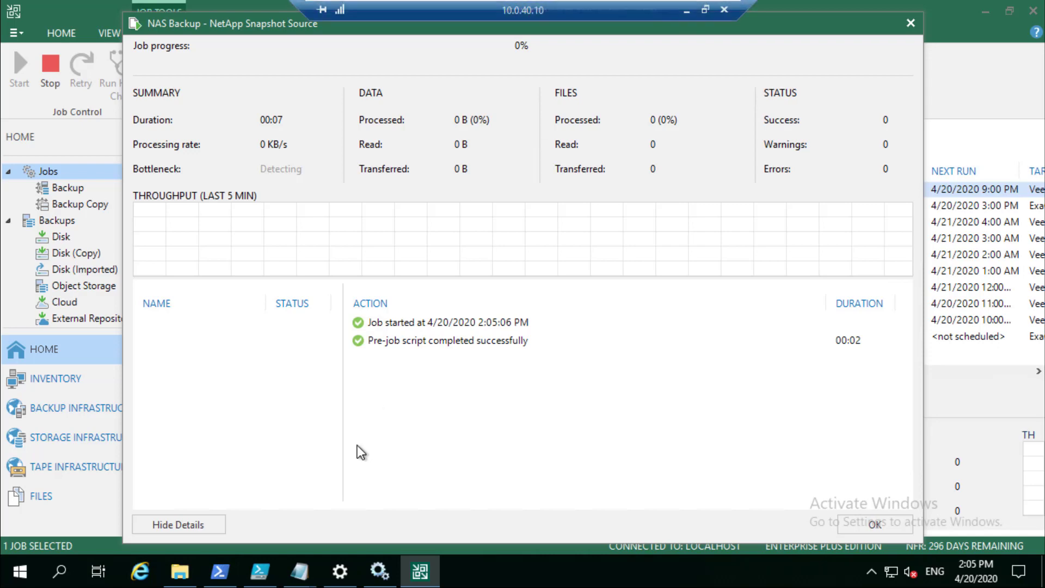
left_click(178, 571)
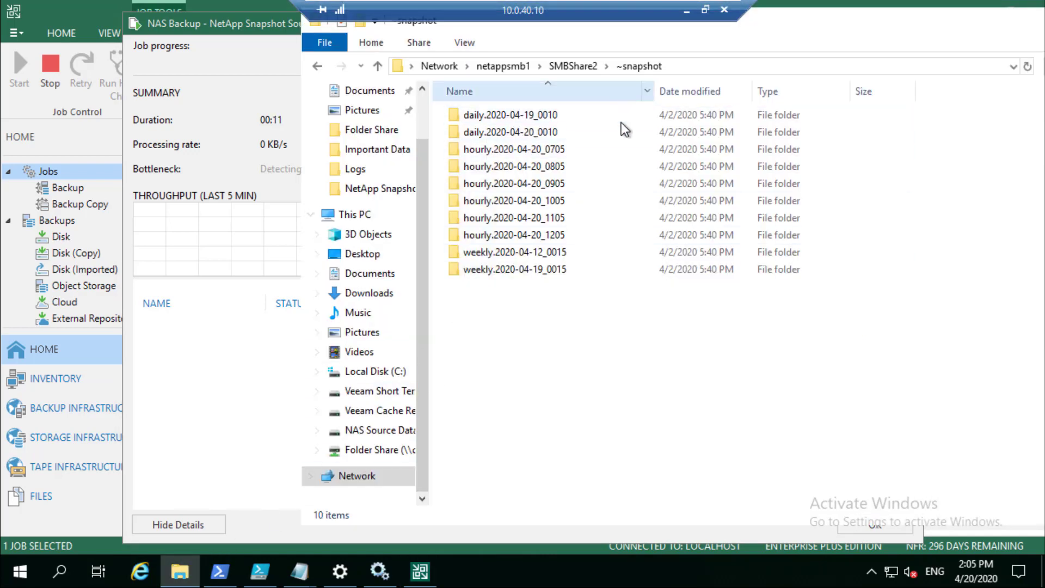
right_click(623, 128)
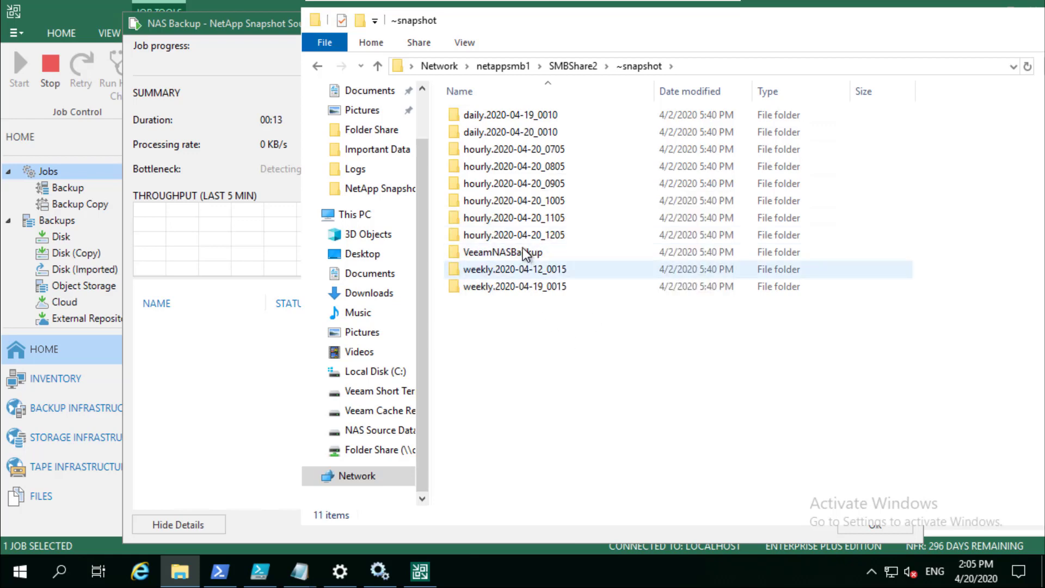
double_click(503, 252)
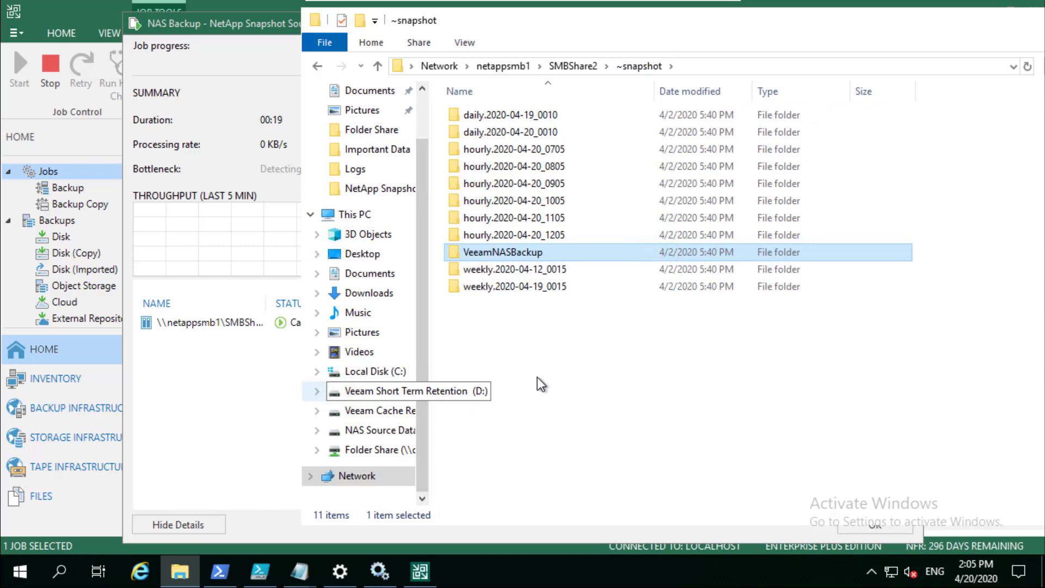
mouse_move(535, 375)
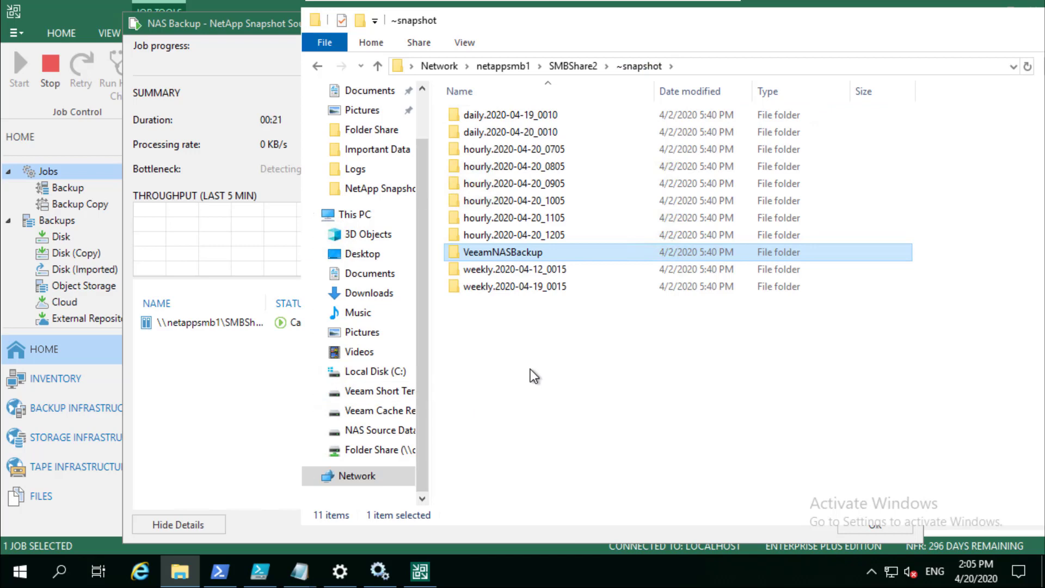
mouse_move(587, 384)
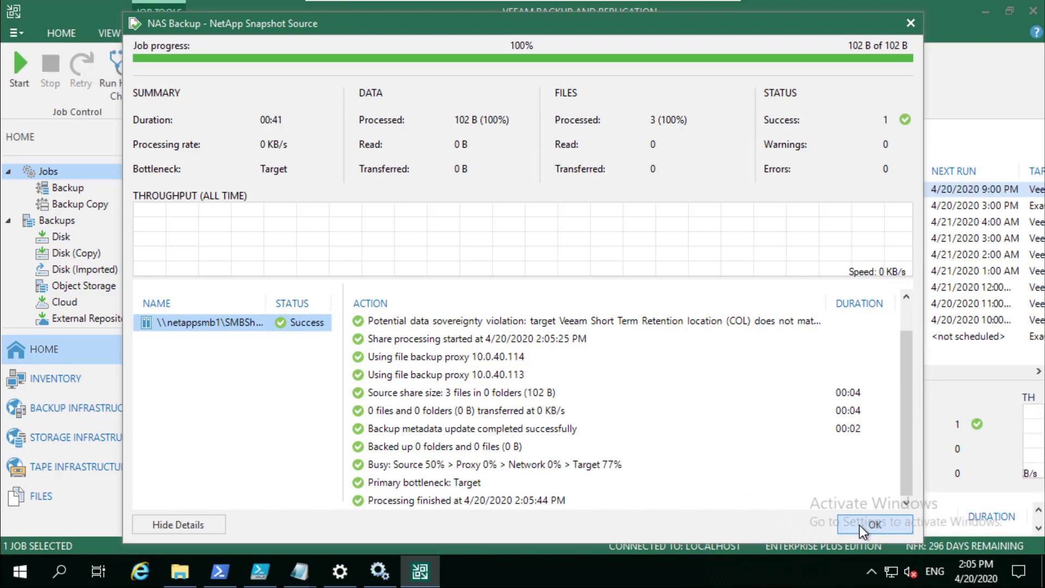
Close the finished run's progress, then refresh ~snapshot and inspect VeeamNASBackup during the rerun
left_click(875, 525)
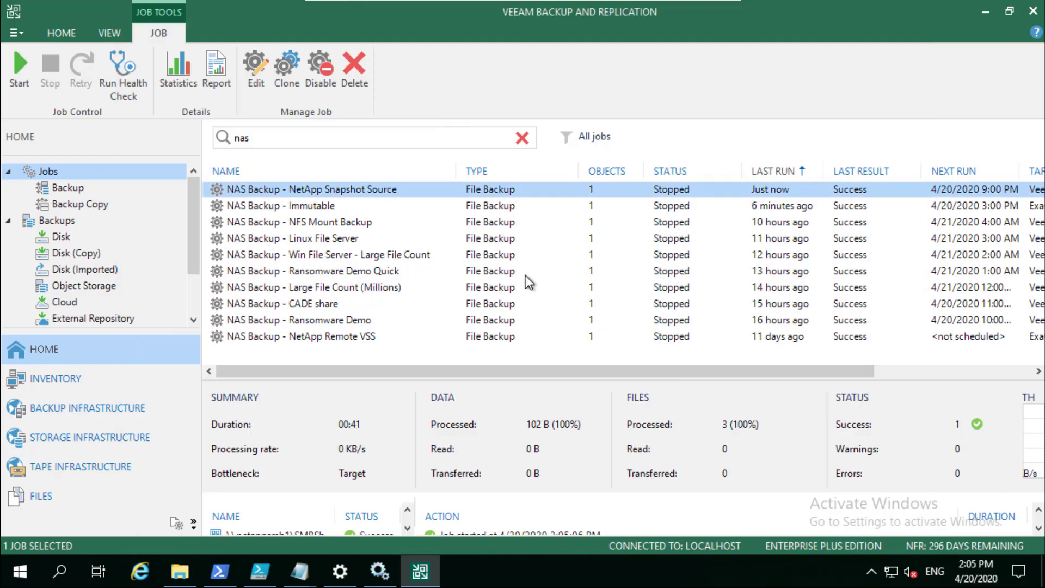
mouse_move(317, 520)
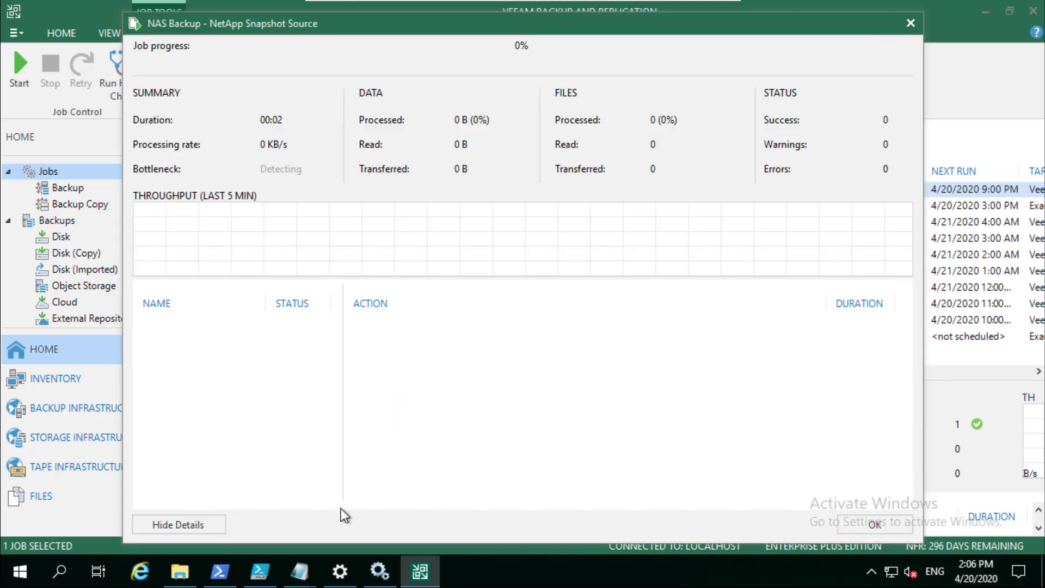
left_click(178, 571)
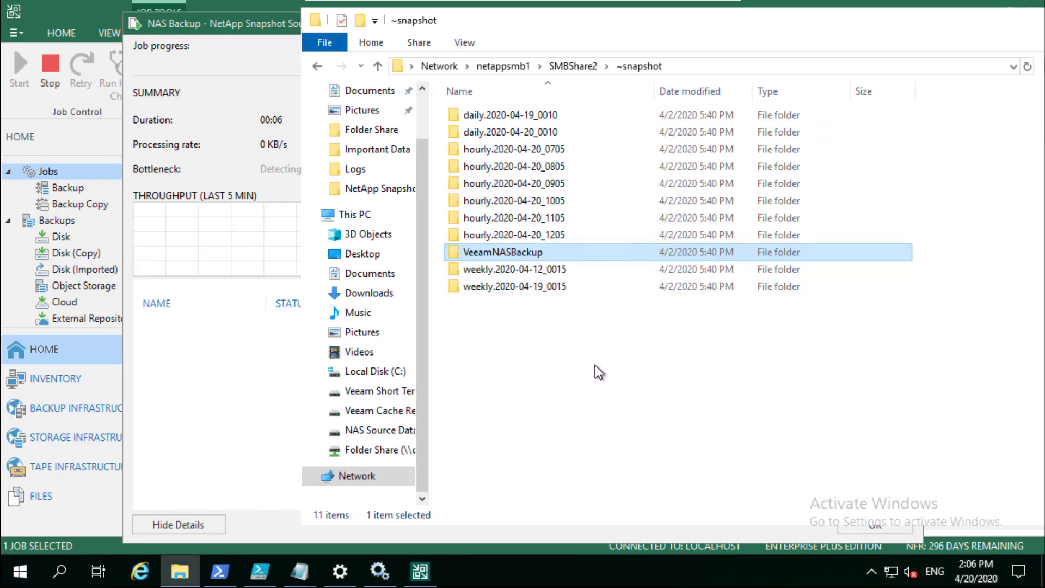
right_click(597, 371)
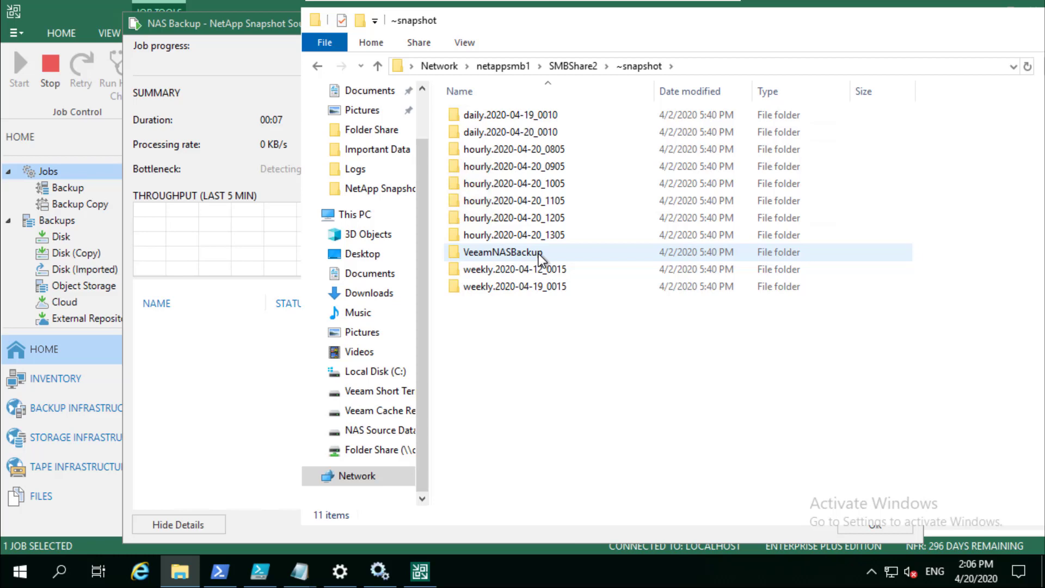
double_click(503, 252)
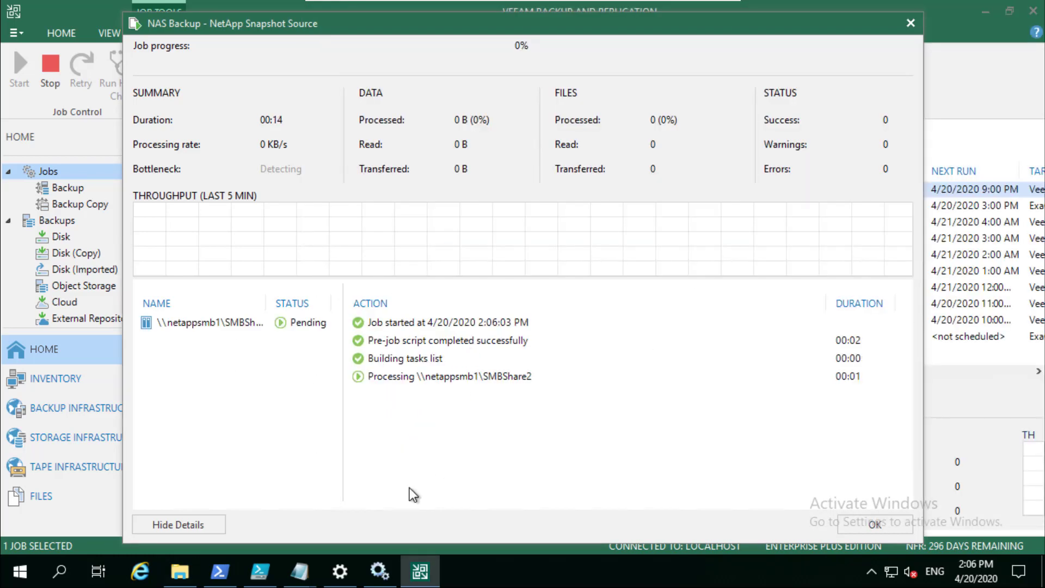
left_click(179, 571)
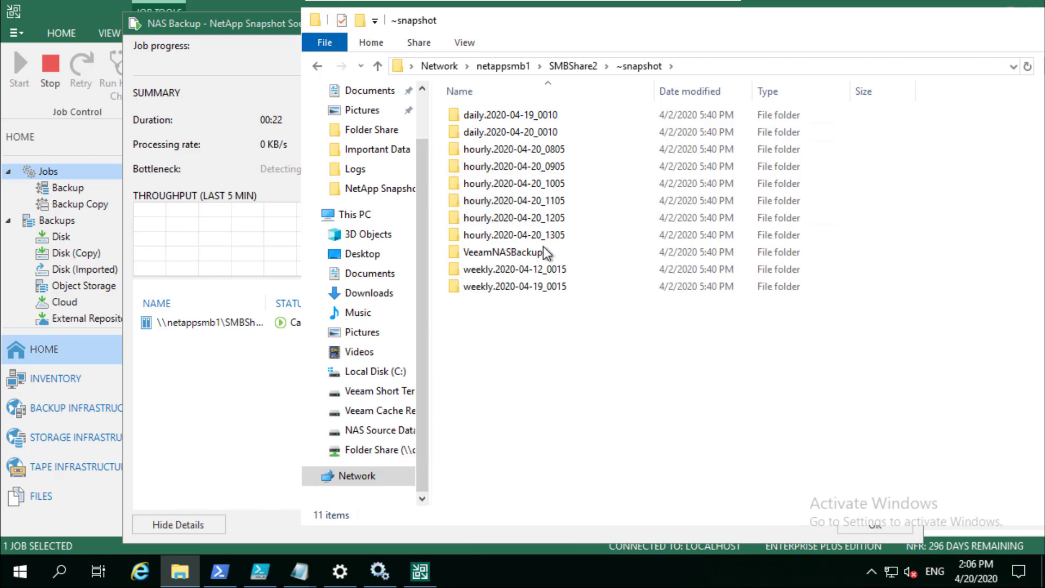
left_click(505, 252)
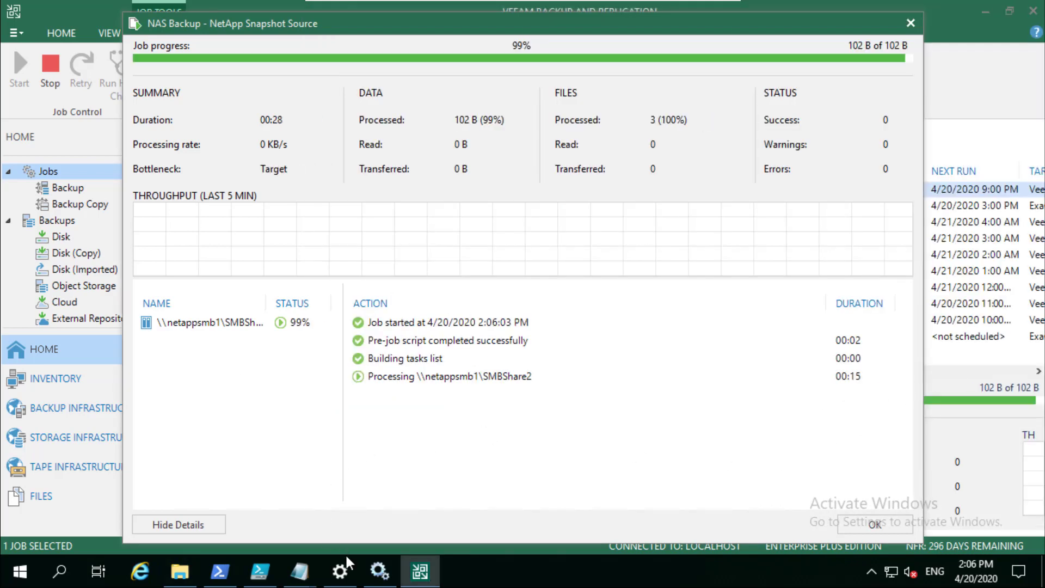
left_click(178, 571)
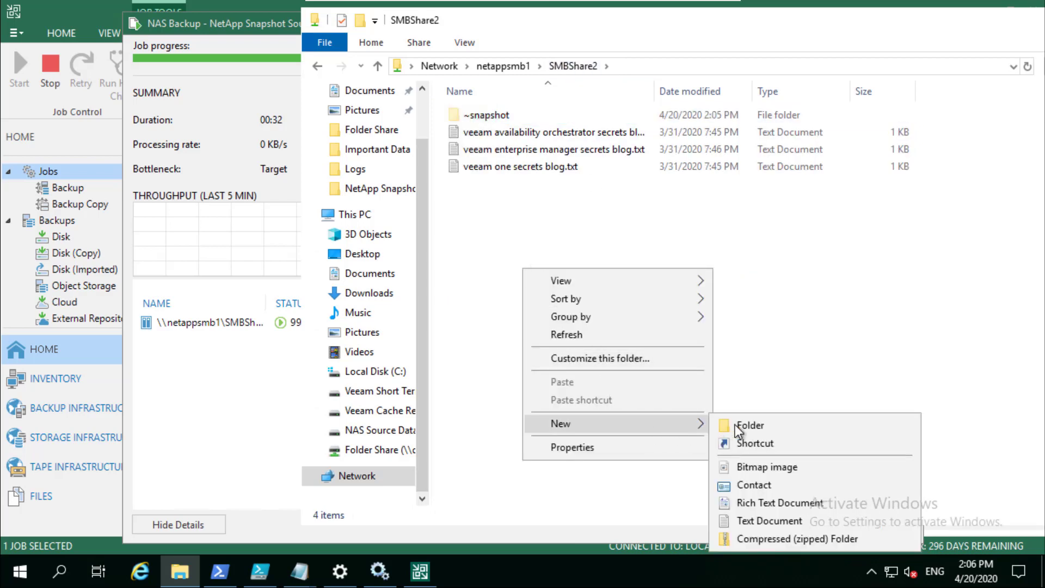
mouse_move(768, 520)
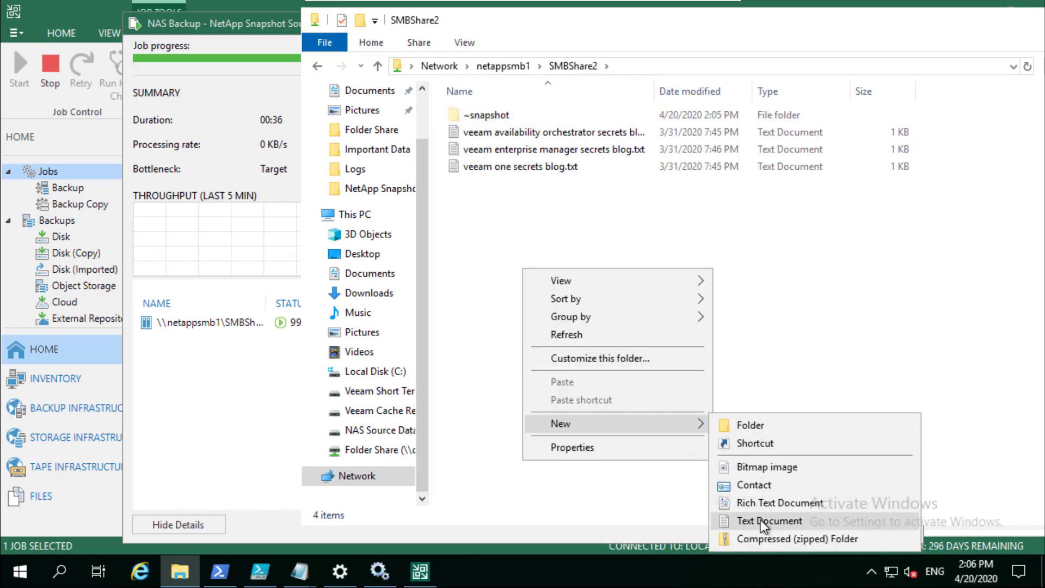
Create an empty NAS Snapshot Demo.txt in SMBShare2, then look in ~snapshot
left_click(769, 520)
type("NAS Snapshot Demo.txt")
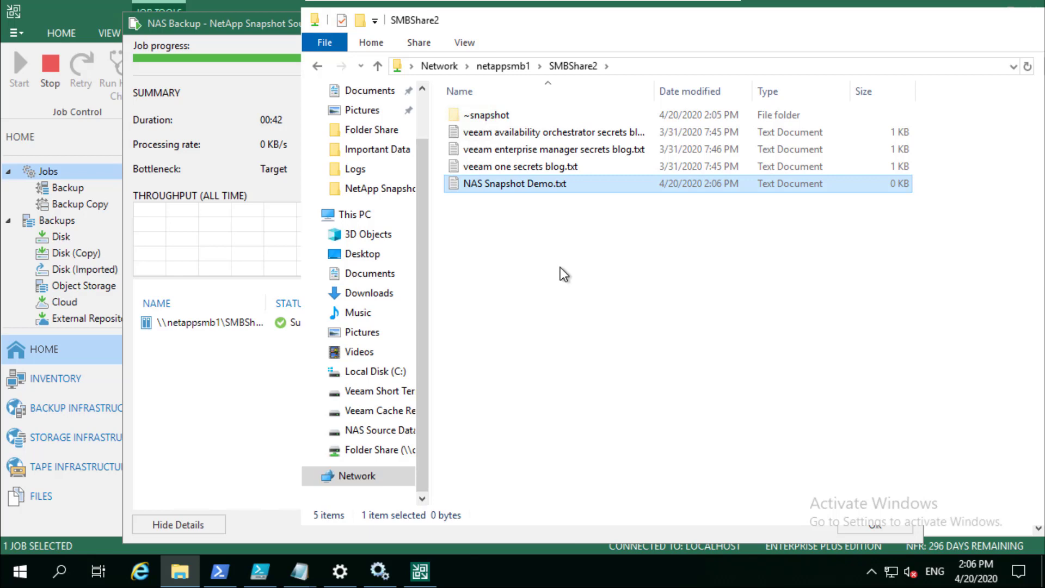
left_click(485, 115)
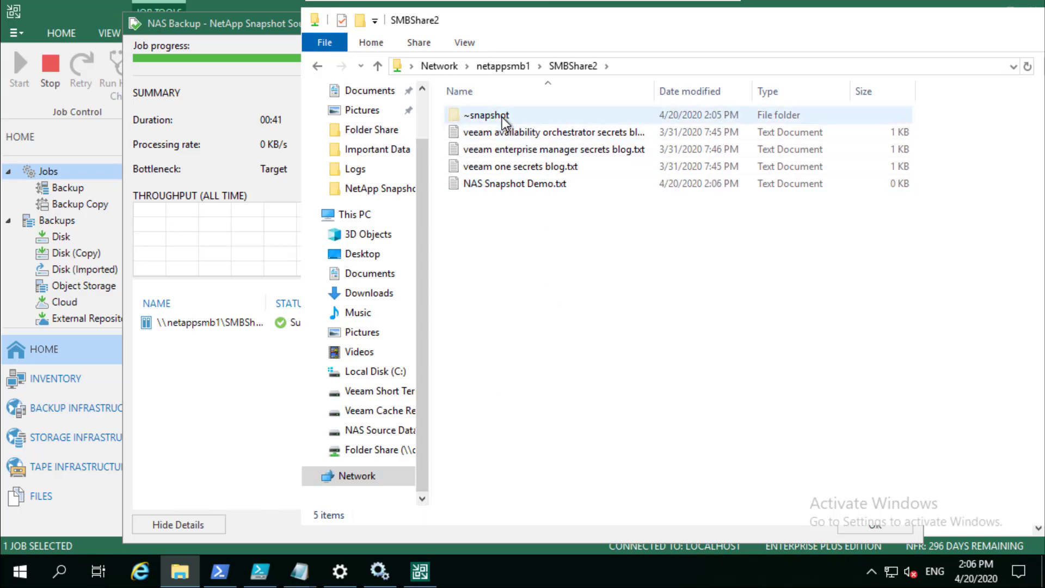
double_click(486, 114)
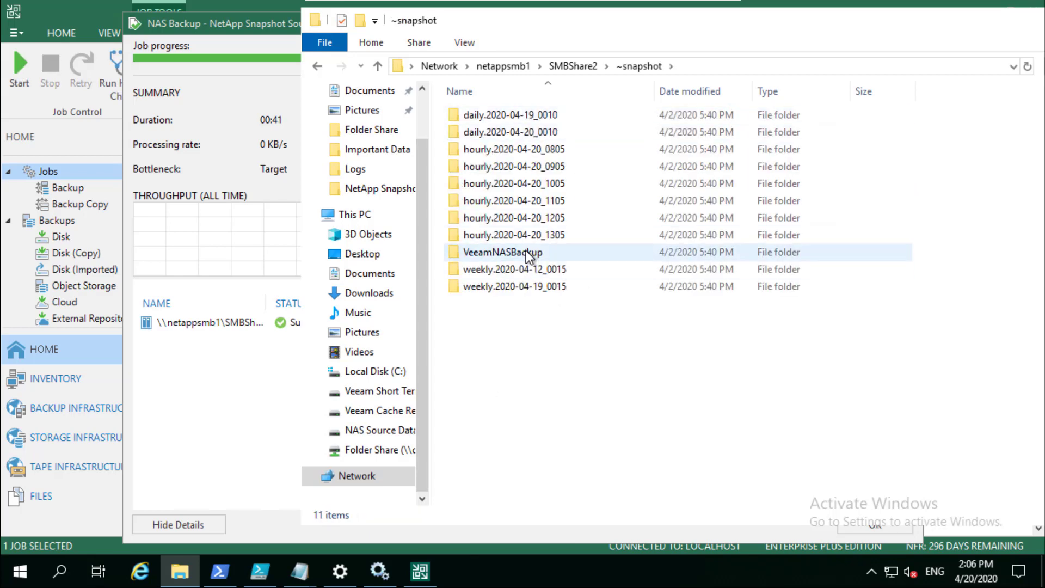
left_click(503, 252)
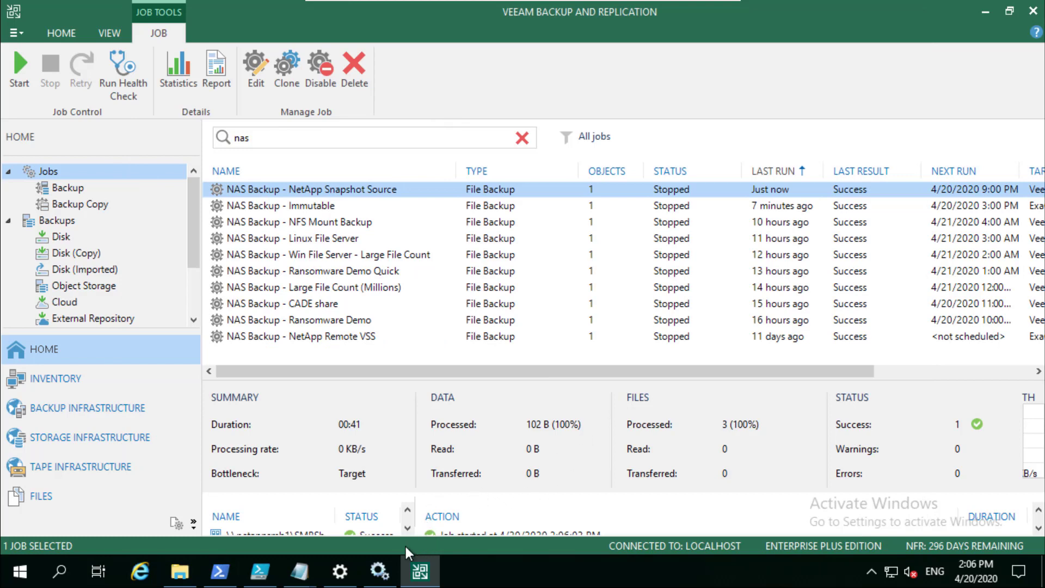
Rerun the job, check the VeeamNASBackup snapshot dated 2:06 PM, and open progress details
left_click(18, 71)
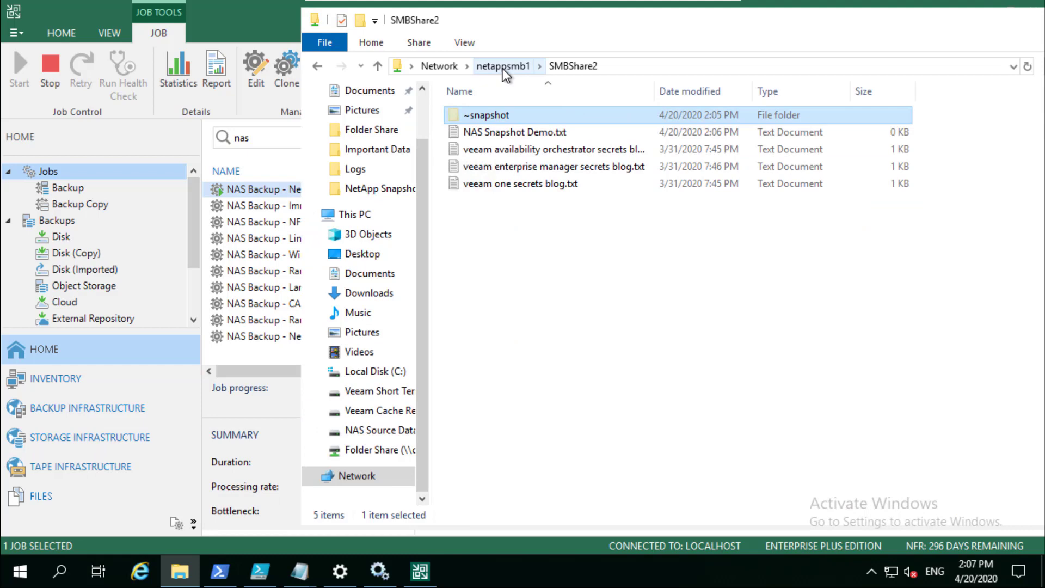
left_click(519, 183)
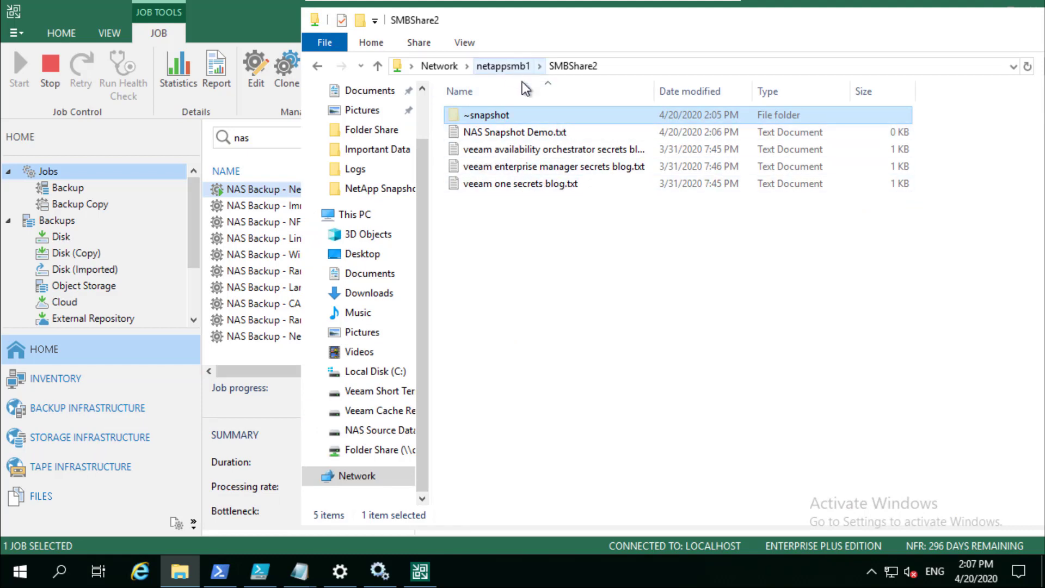
double_click(486, 115)
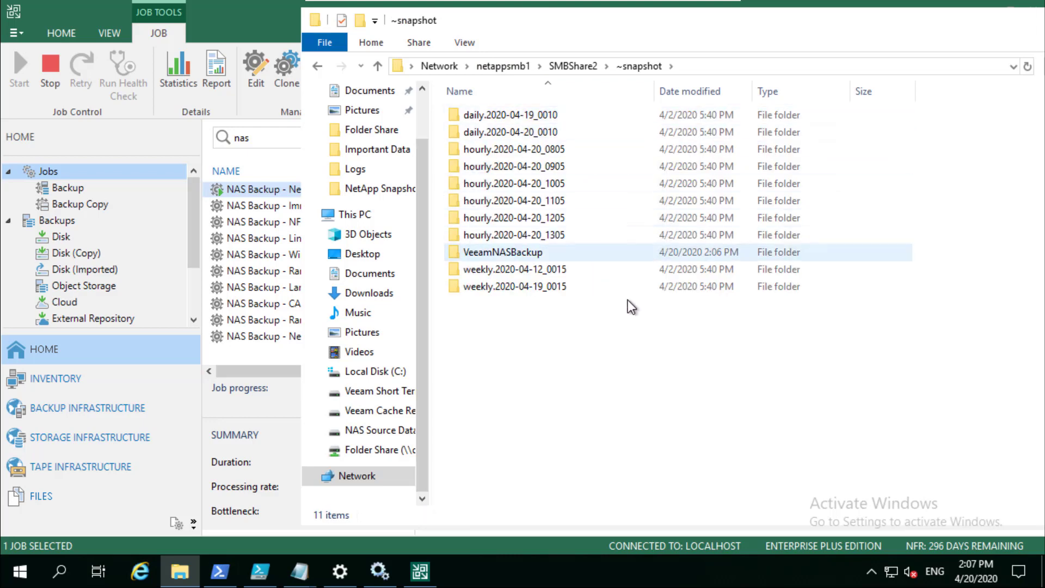
left_click(502, 252)
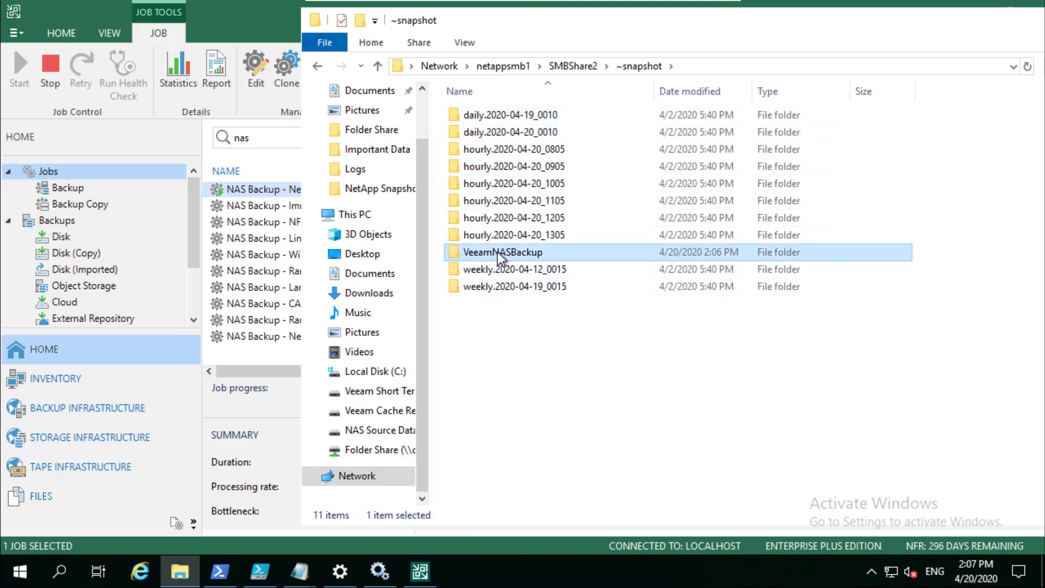
double_click(502, 252)
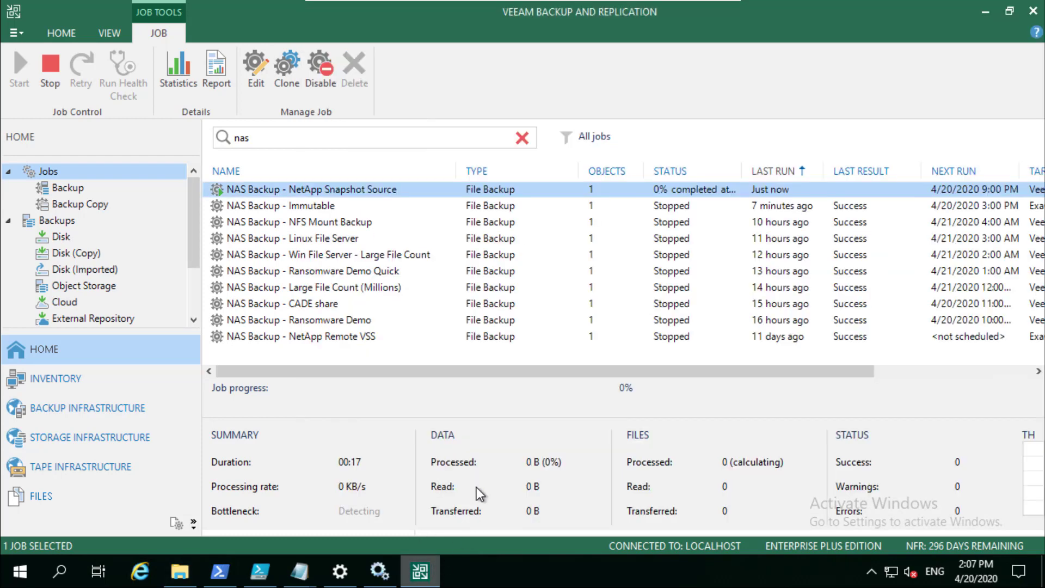
double_click(308, 189)
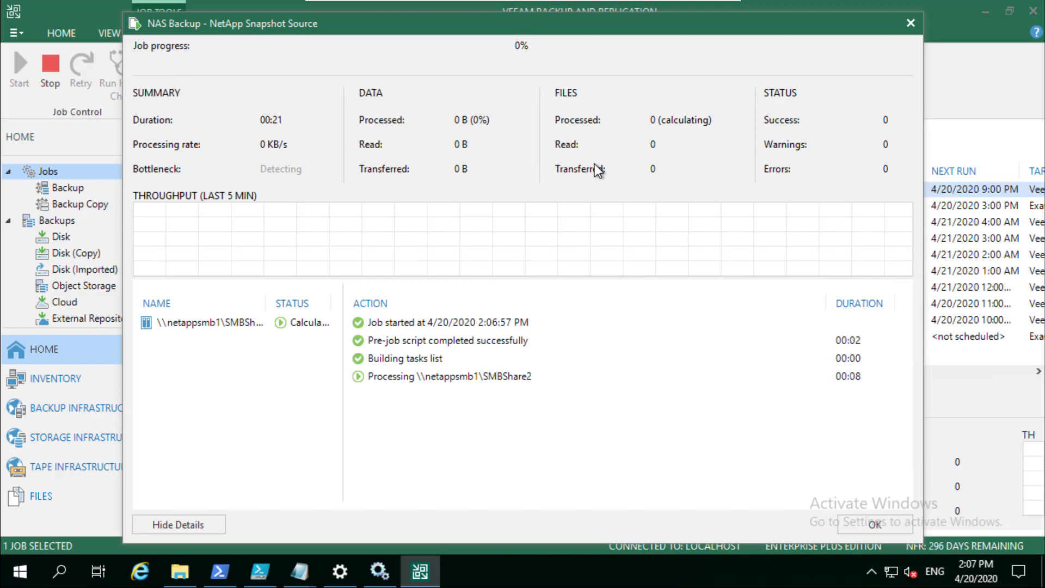
mouse_move(470, 176)
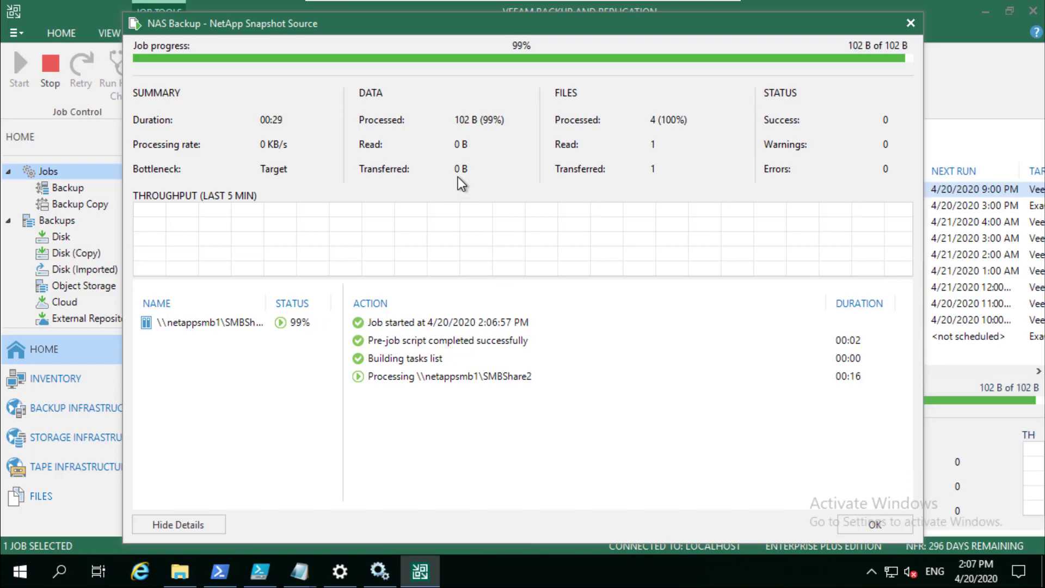
mouse_move(660, 161)
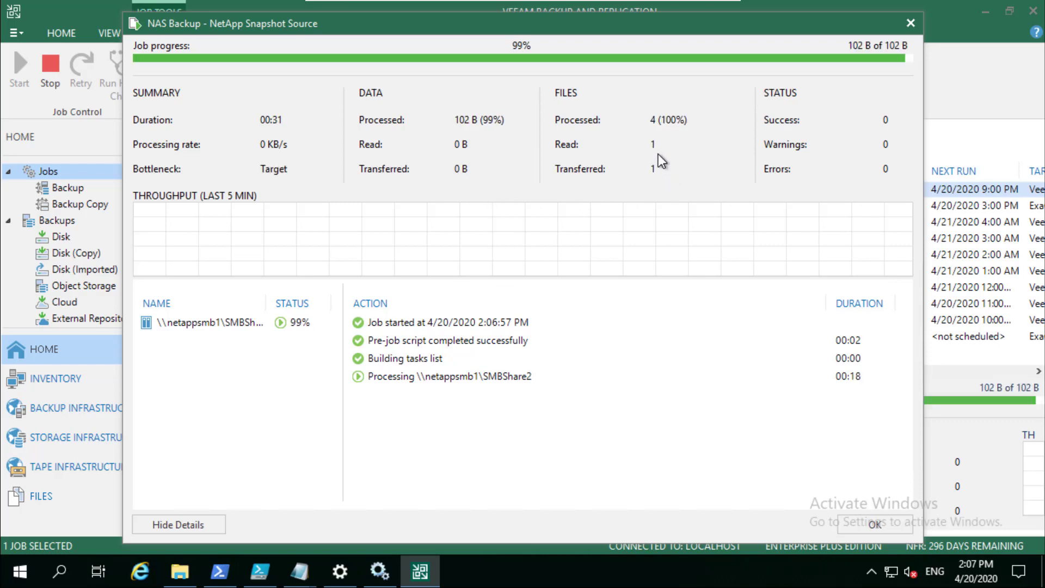
mouse_move(909, 390)
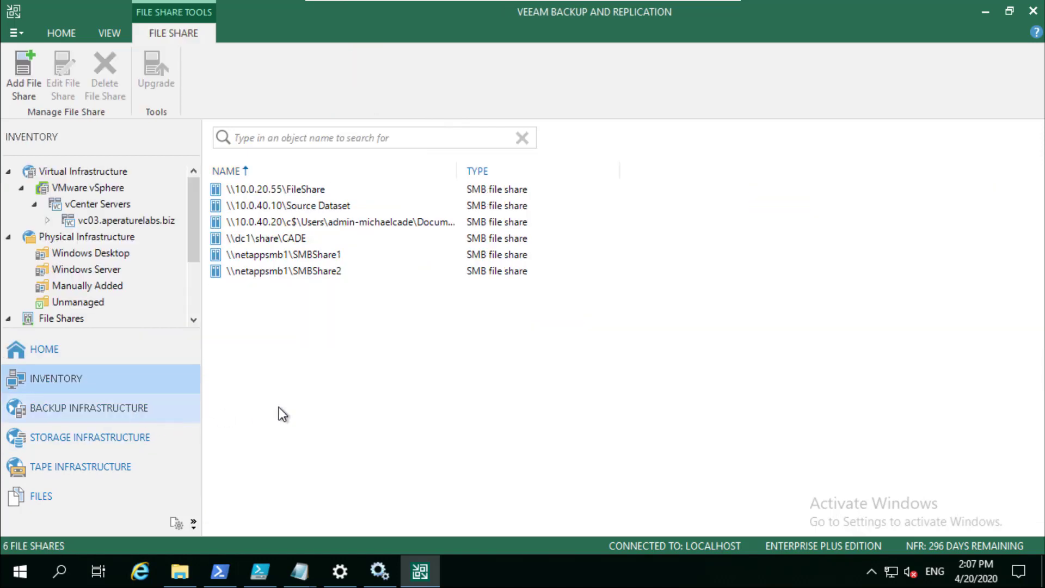
Open SMBShare1's properties, review its Microsoft VSS snapshot option under Advanced, and cancel
right_click(283, 255)
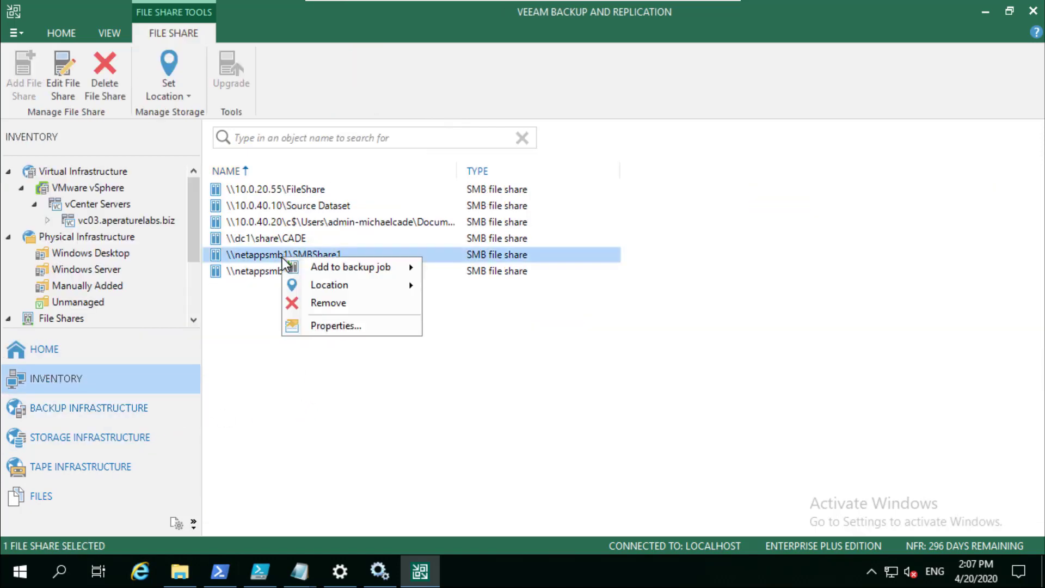
left_click(336, 325)
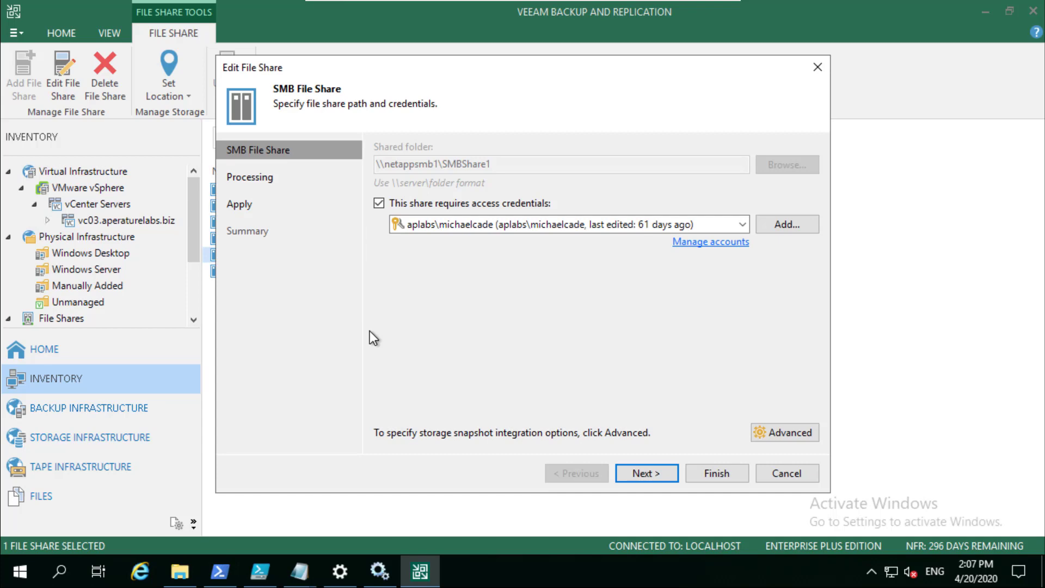
mouse_move(781, 433)
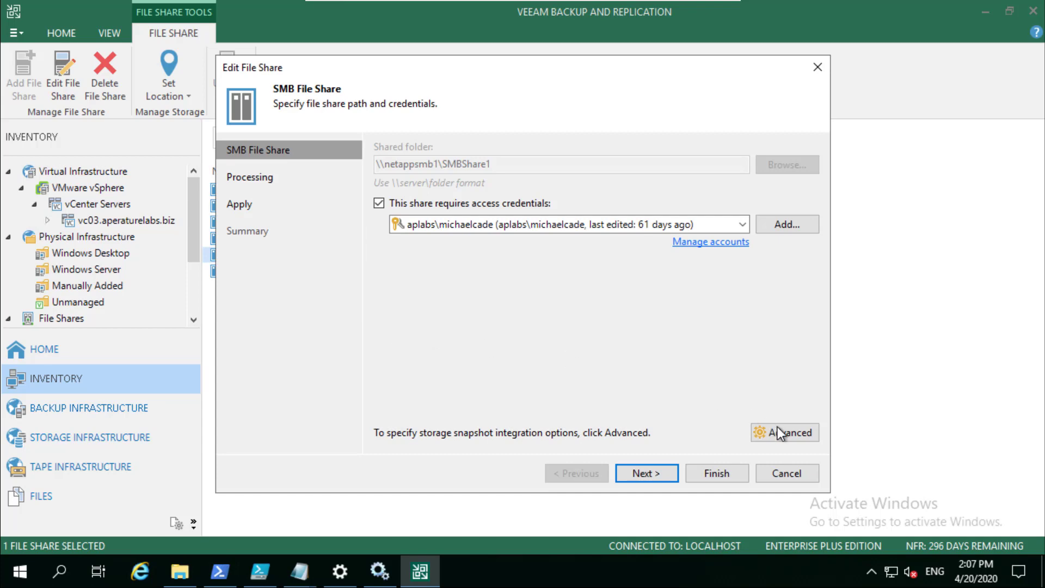
left_click(785, 432)
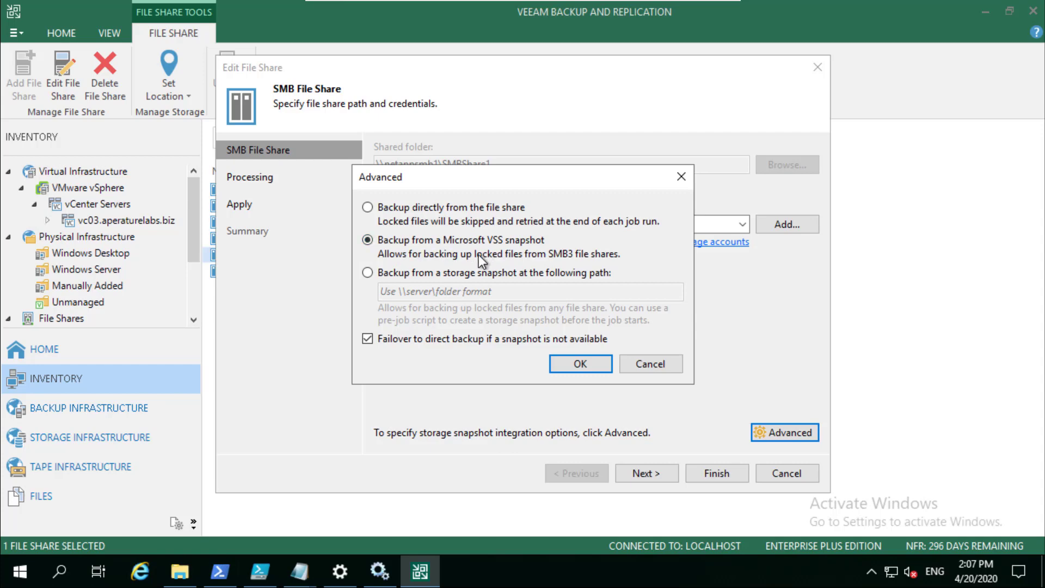
mouse_move(410, 267)
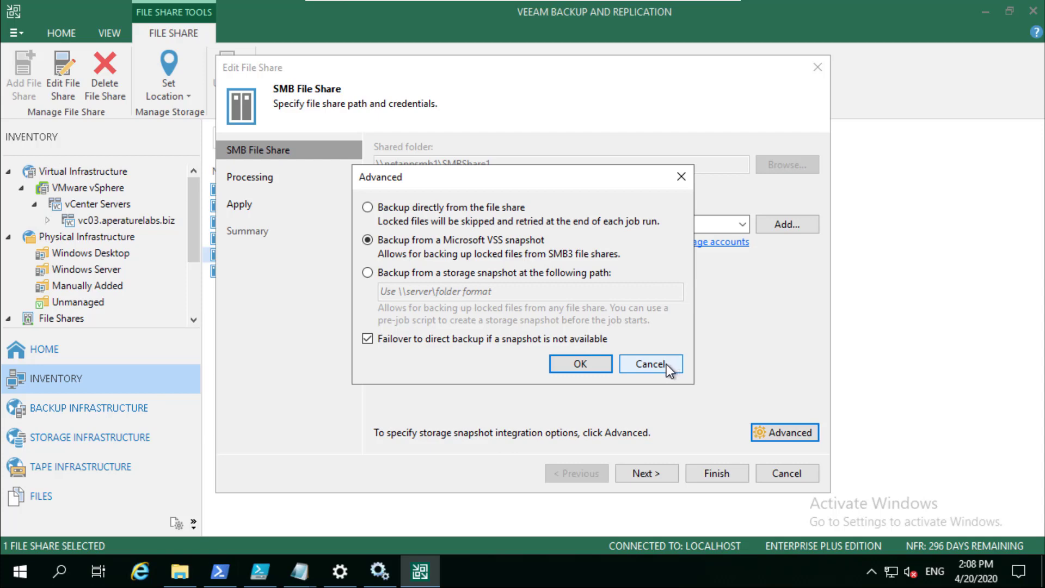
mouse_move(492, 223)
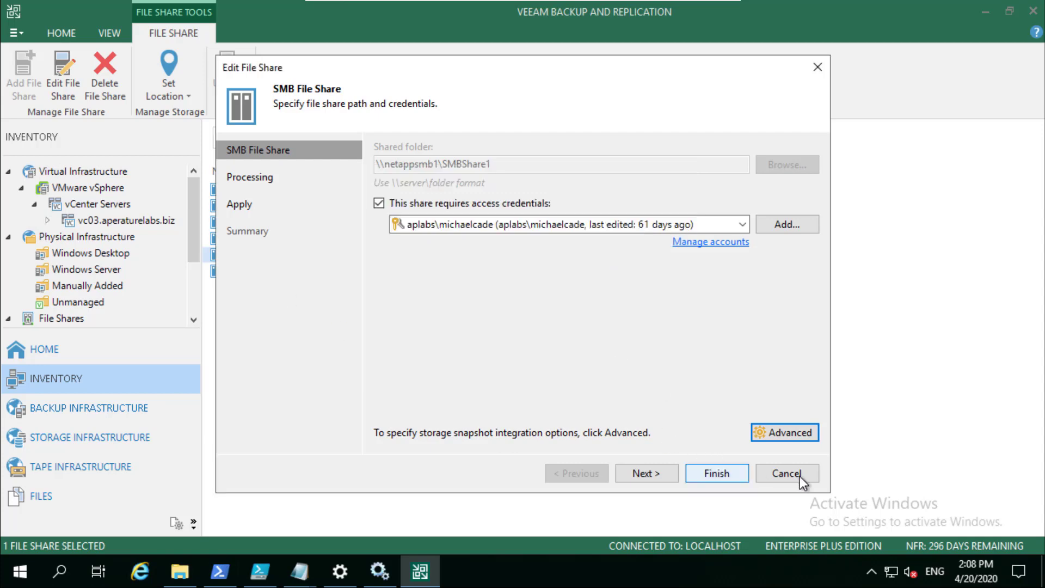
left_click(785, 473)
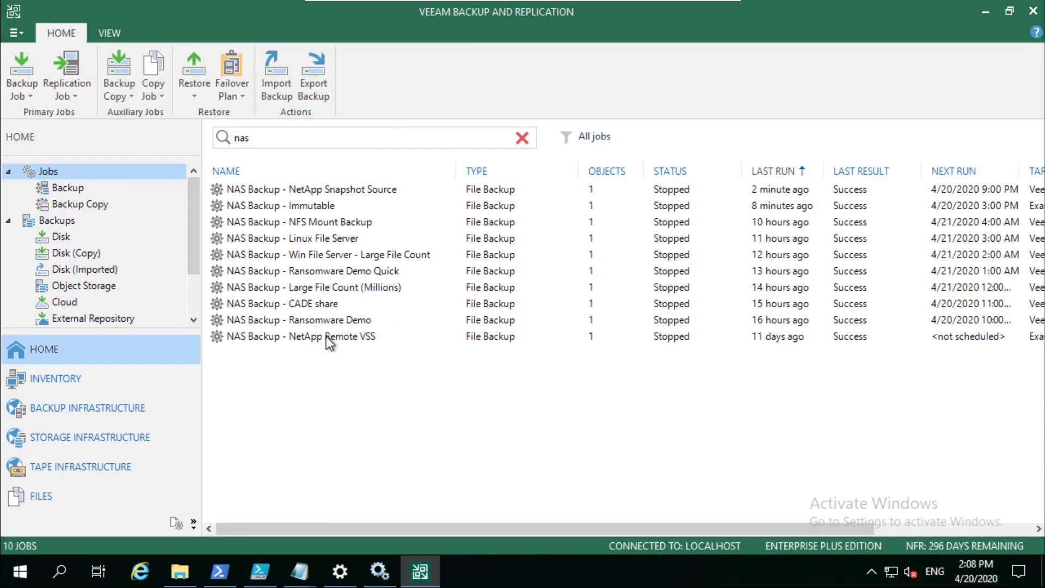
left_click(300, 336)
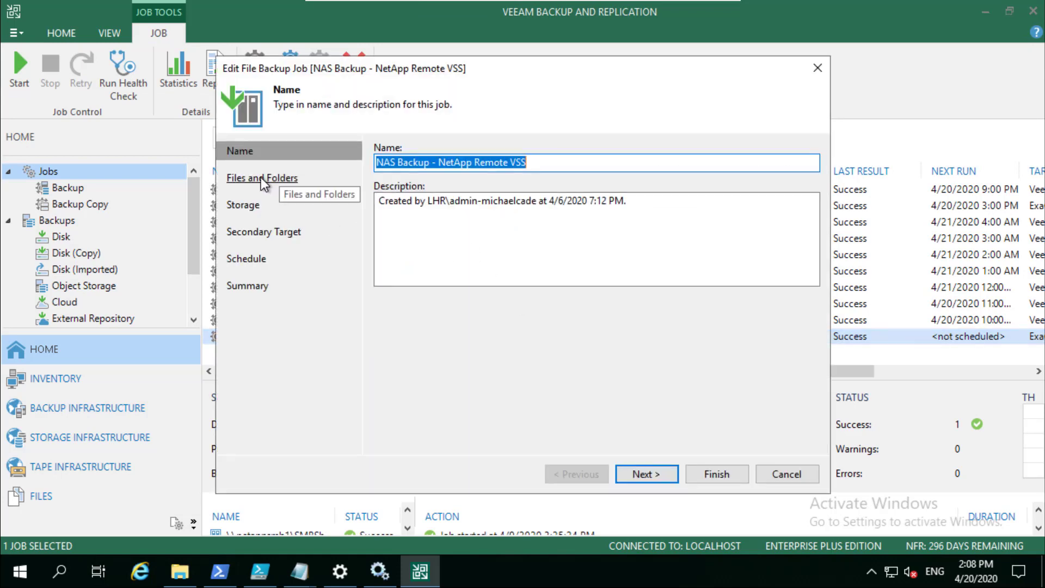
left_click(787, 434)
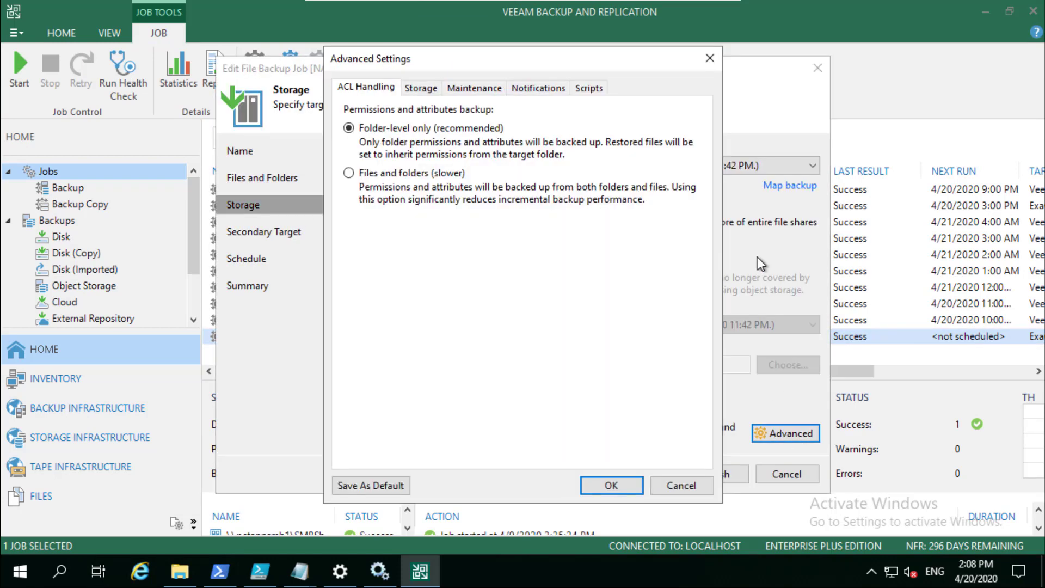
left_click(588, 87)
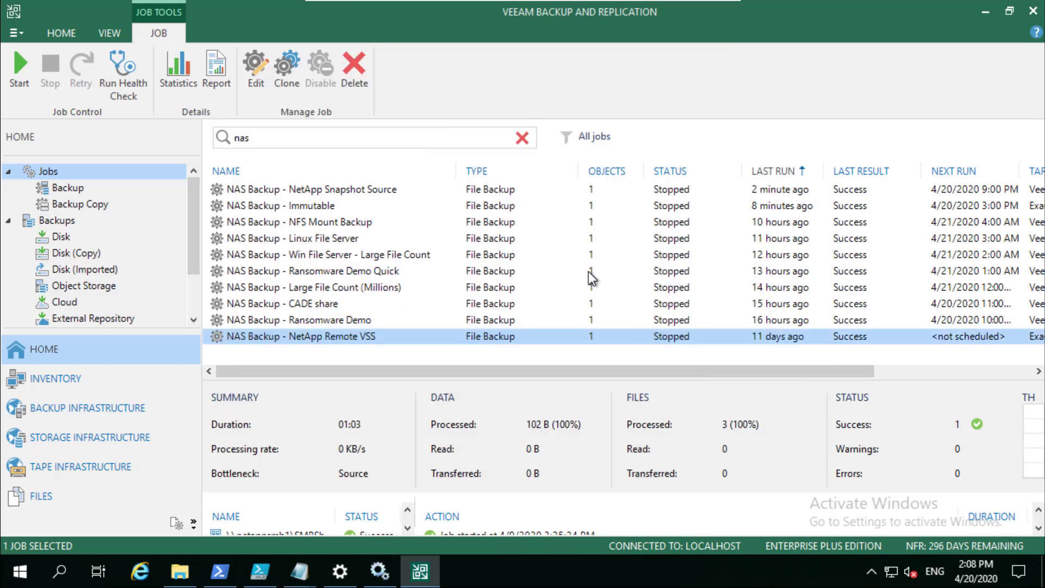
mouse_move(515, 220)
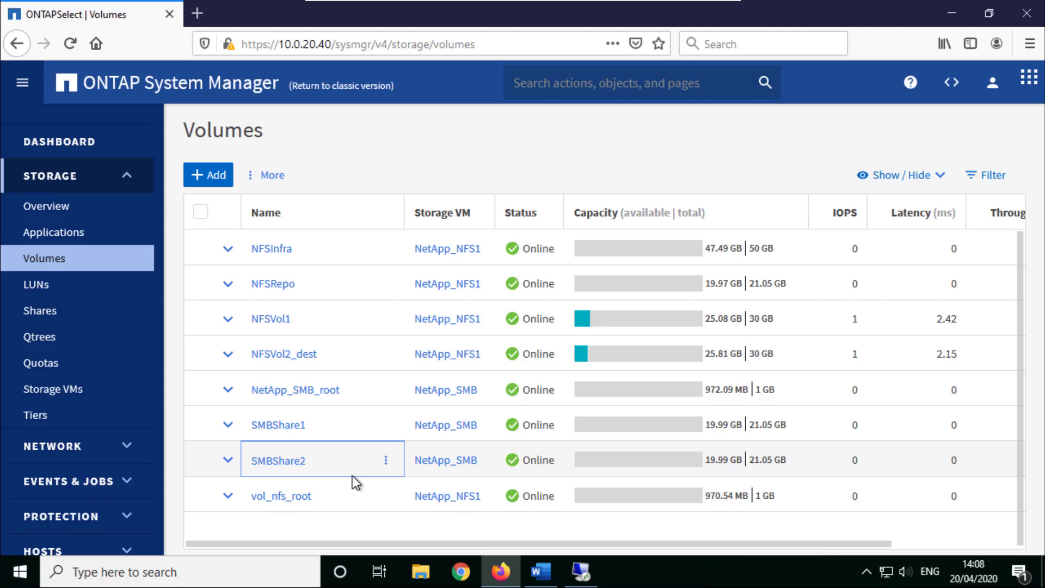
View SMBShare2's Snapshot Copies with VeeamNASBackup, then SMBShare1's hourly snapshots
left_click(284, 460)
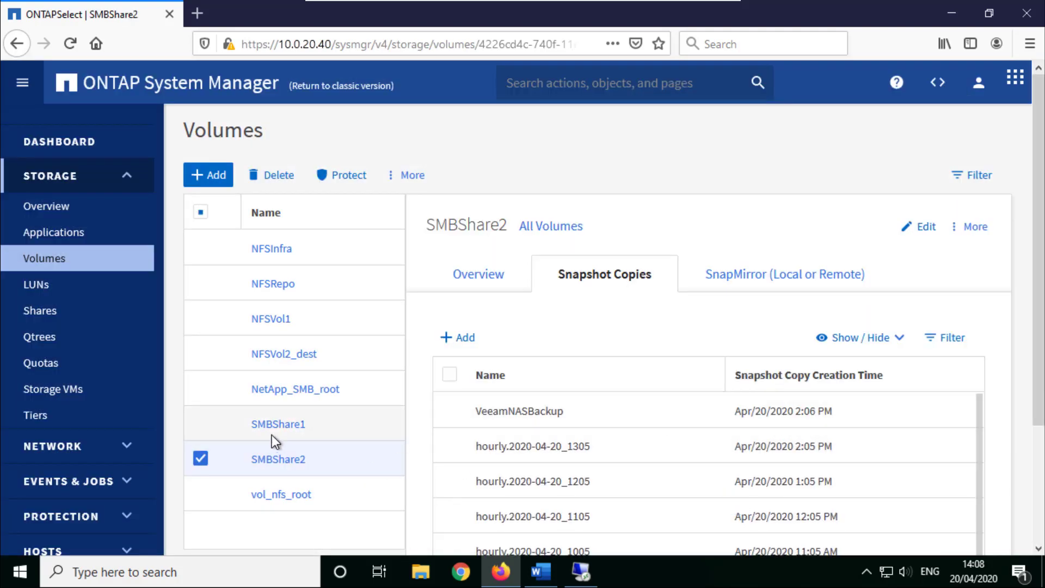
left_click(278, 424)
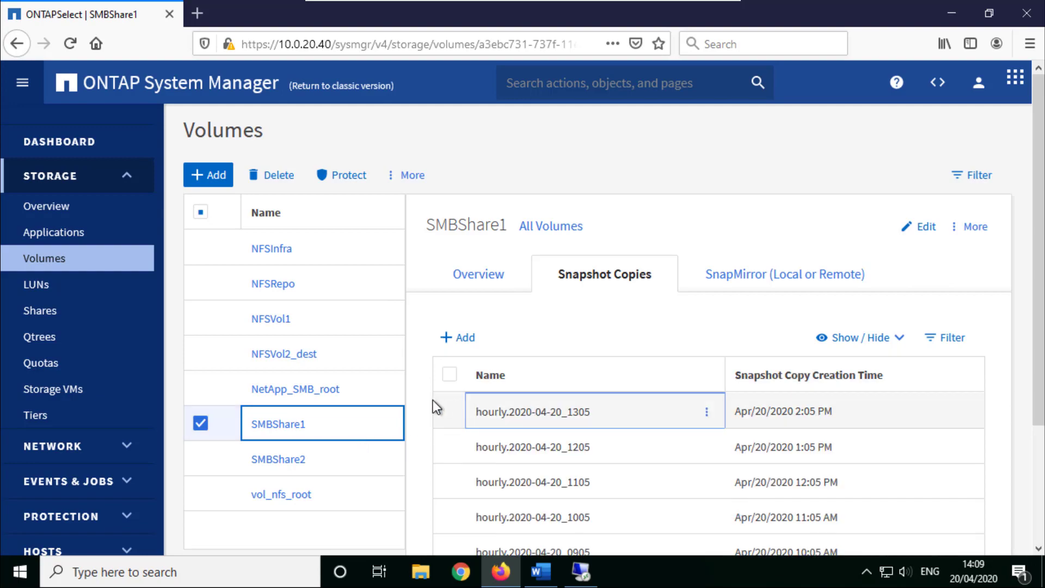
mouse_move(585, 572)
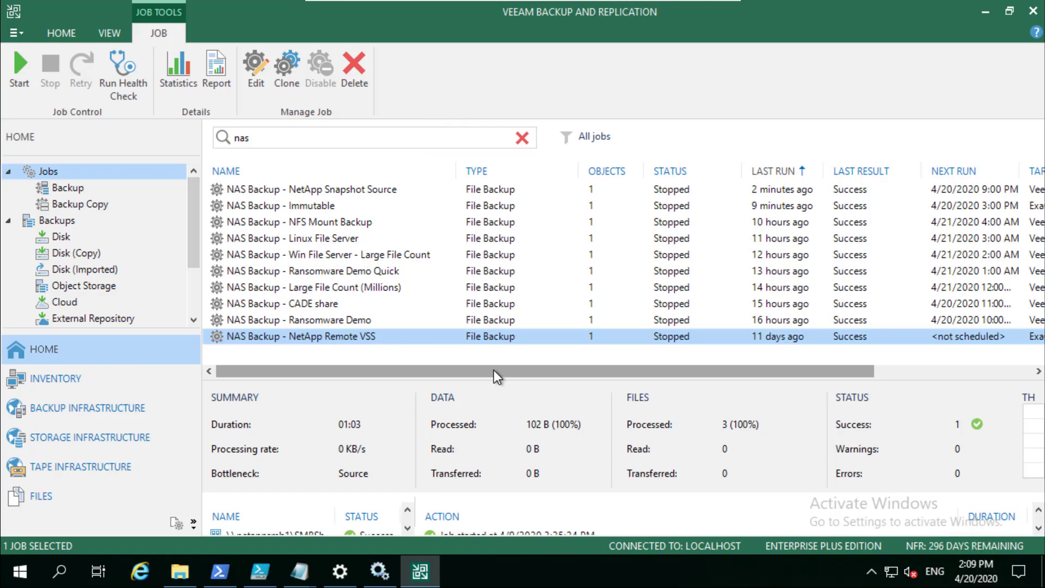
Start the NAS Backup - NetApp Remote VSS job from the Job ribbon
left_click(19, 71)
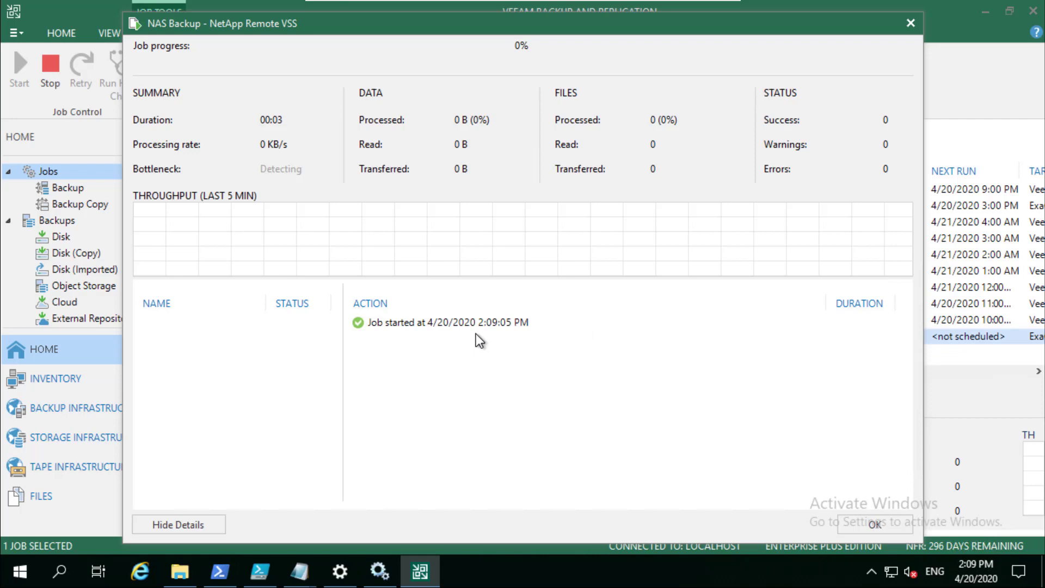
mouse_move(630, 69)
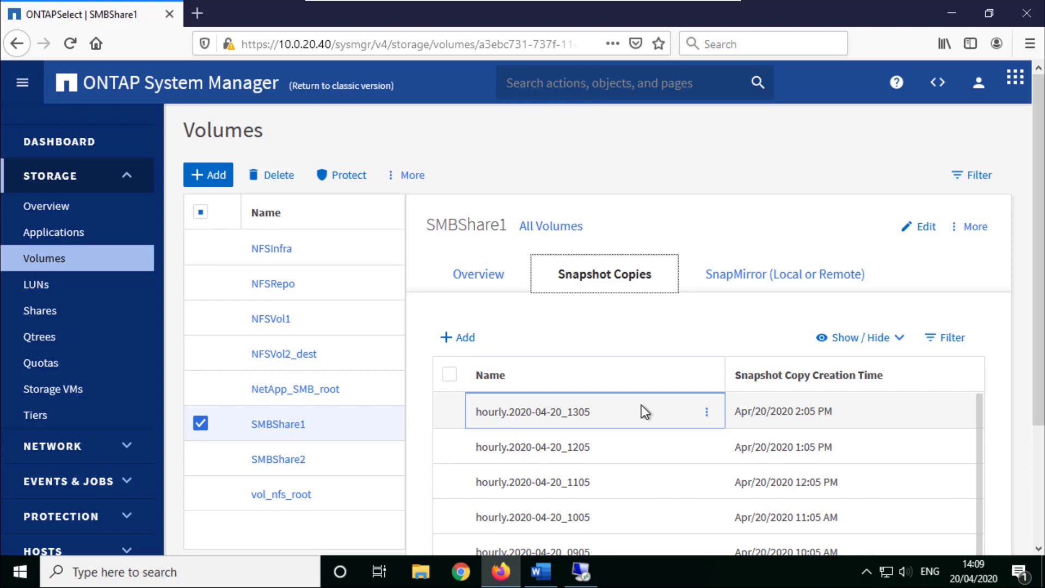
mouse_move(631, 375)
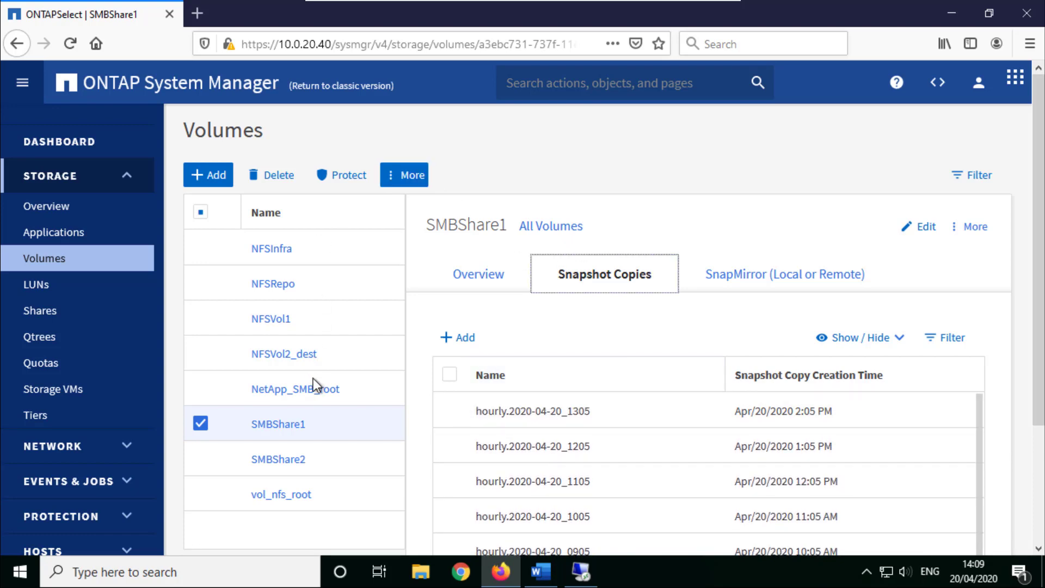
Refresh SMBShare1's Snapshot Copies to show the new GUID-named snapshot from 2:09 PM
left_click(478, 273)
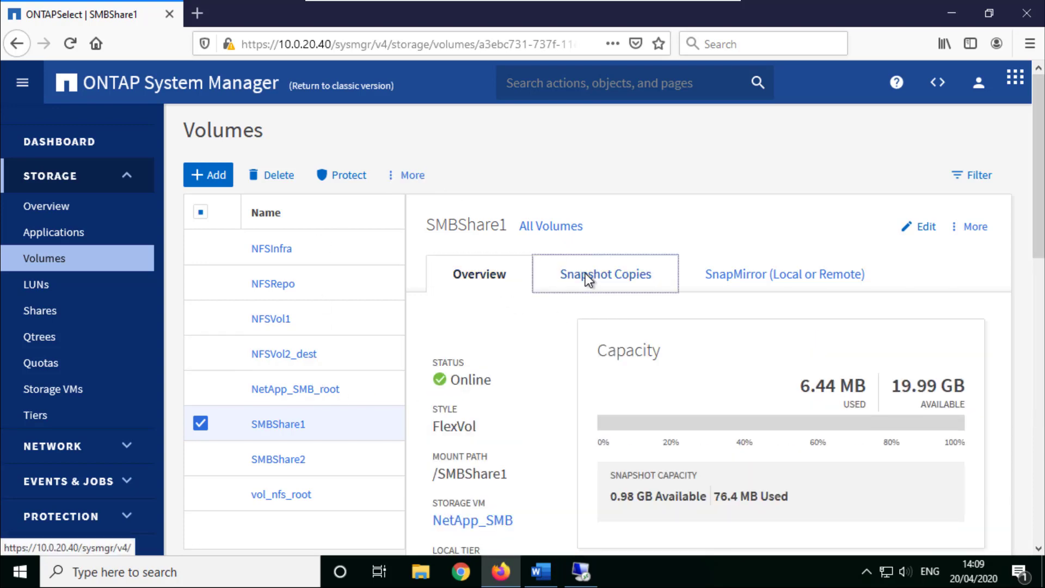
left_click(604, 274)
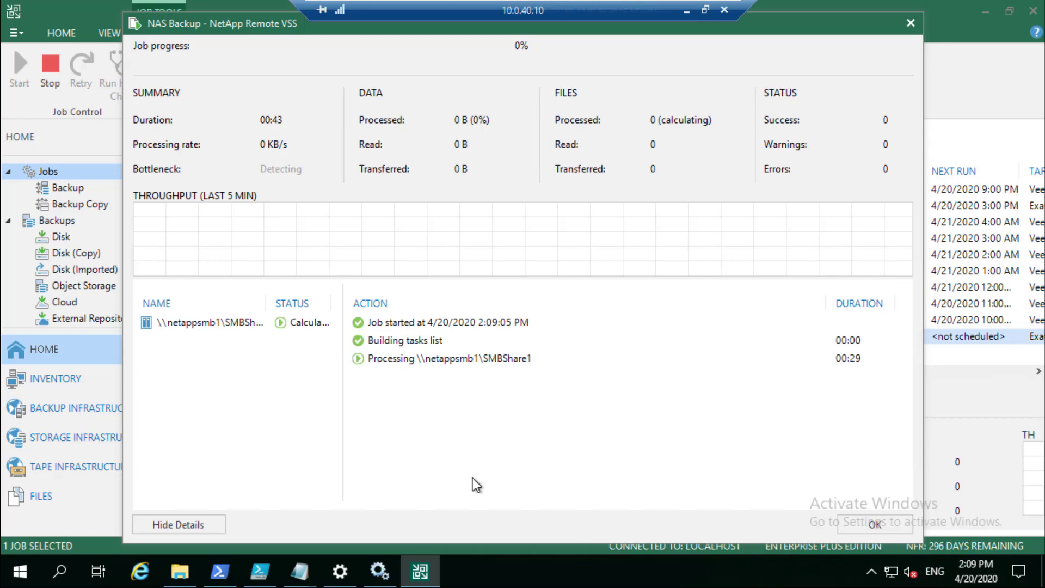
left_click(500, 571)
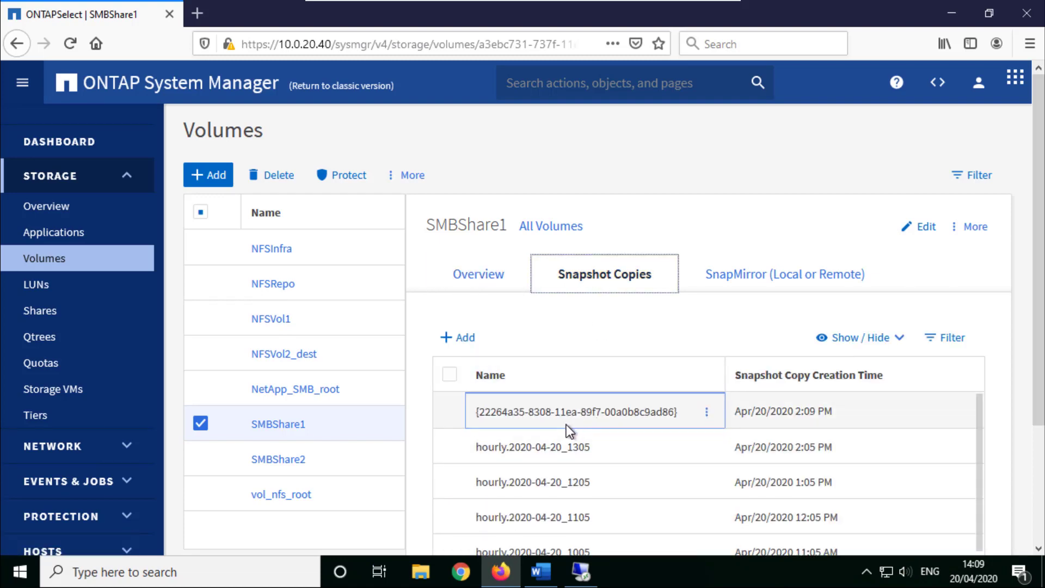
mouse_move(640, 442)
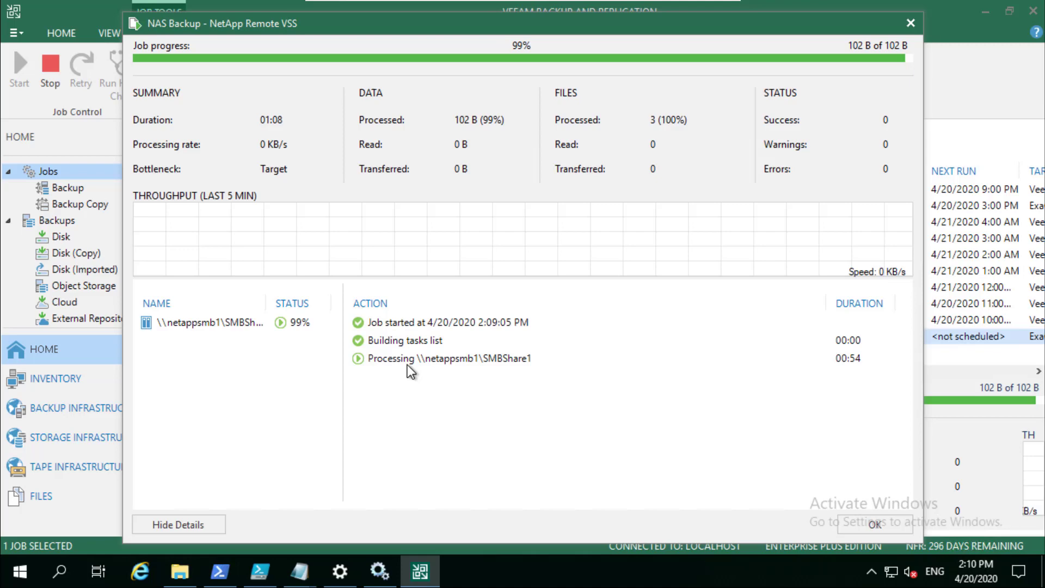
mouse_move(448, 355)
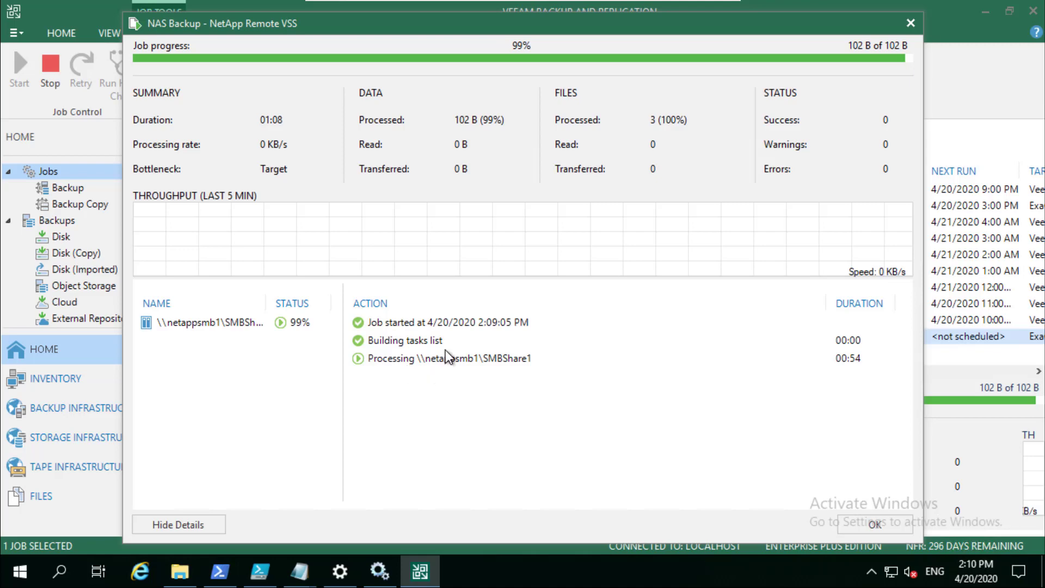
mouse_move(609, 342)
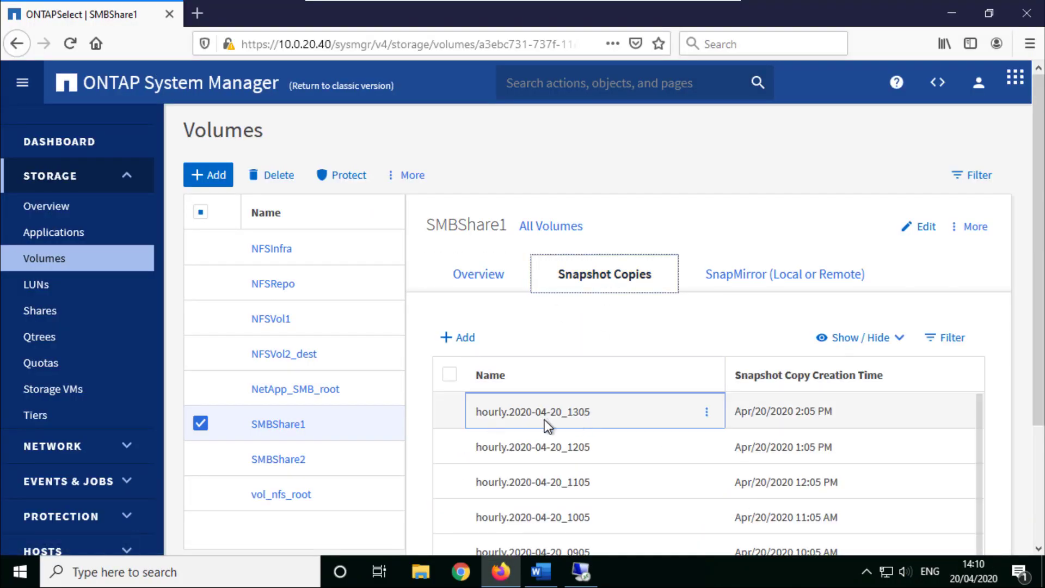
Scroll SMBShare1's snapshot list to confirm only hourly, daily and weekly copies remain
scroll("down", 3)
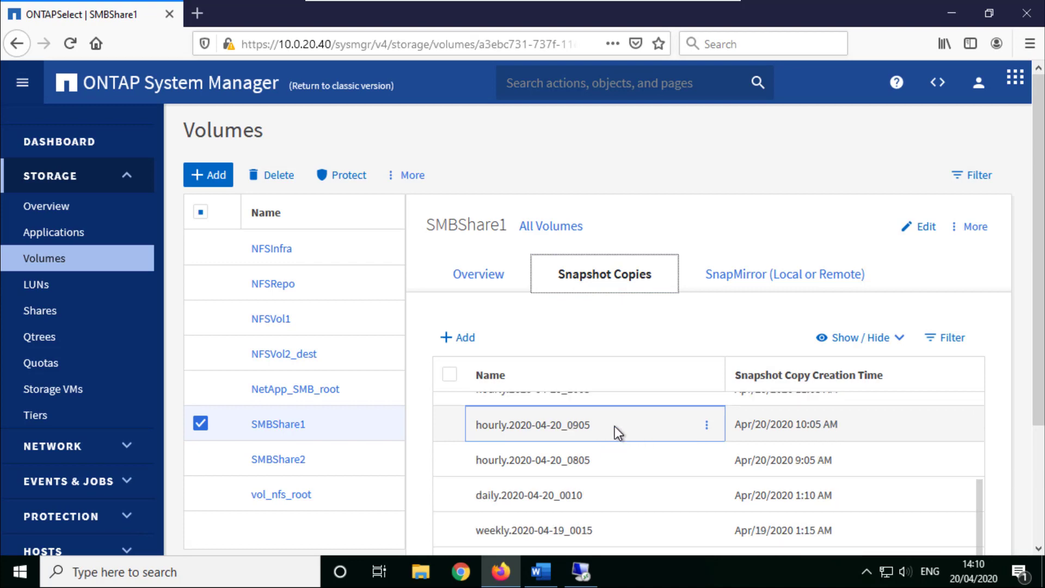